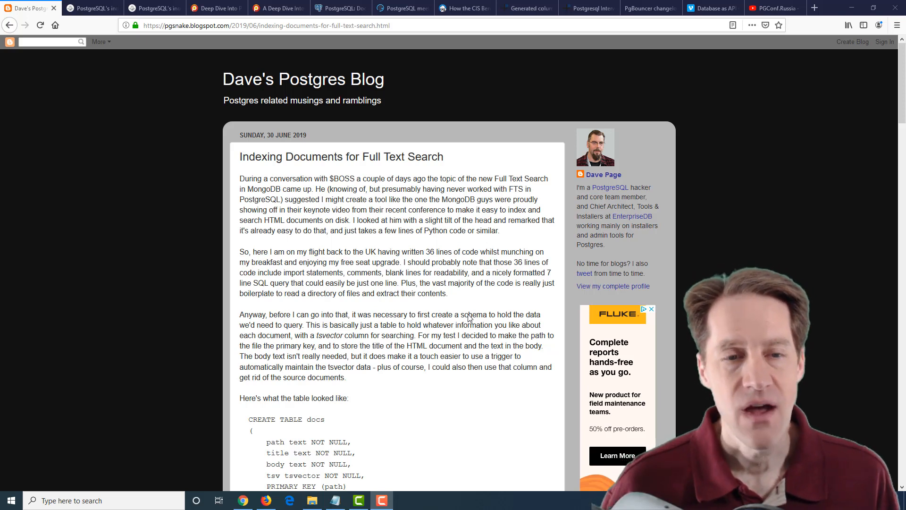
{"action": "mouse_move", "coordinate": [462, 291]}
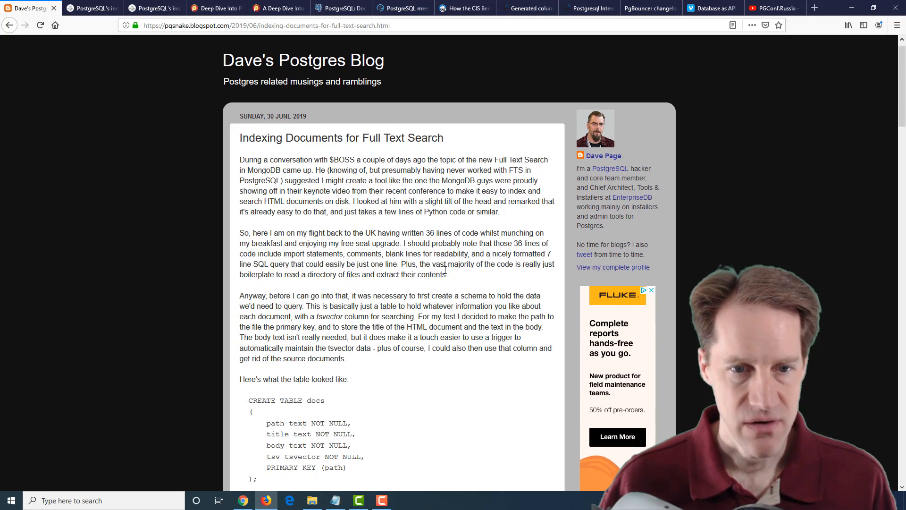
Step: Scroll past the CREATE TABLE, index and trigger definitions in Dave's Postgres Blog post
{"action": "scroll", "scroll_direction": "down", "scroll_amount": 3}
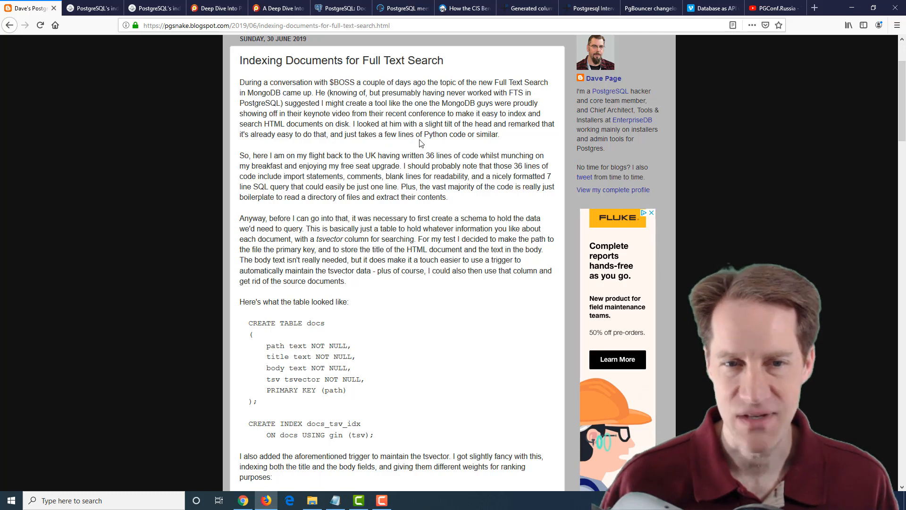
{"action": "scroll", "scroll_direction": "down", "scroll_amount": 3}
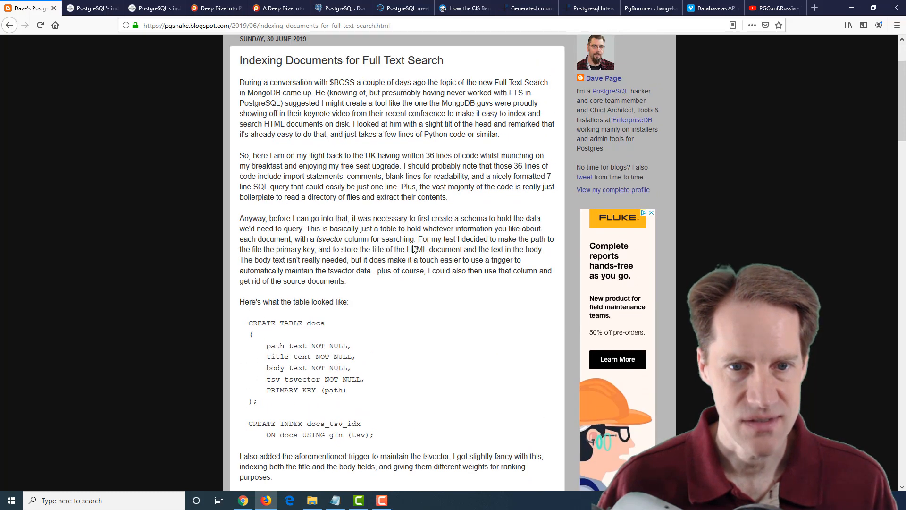
{"action": "mouse_move", "coordinate": [427, 152]}
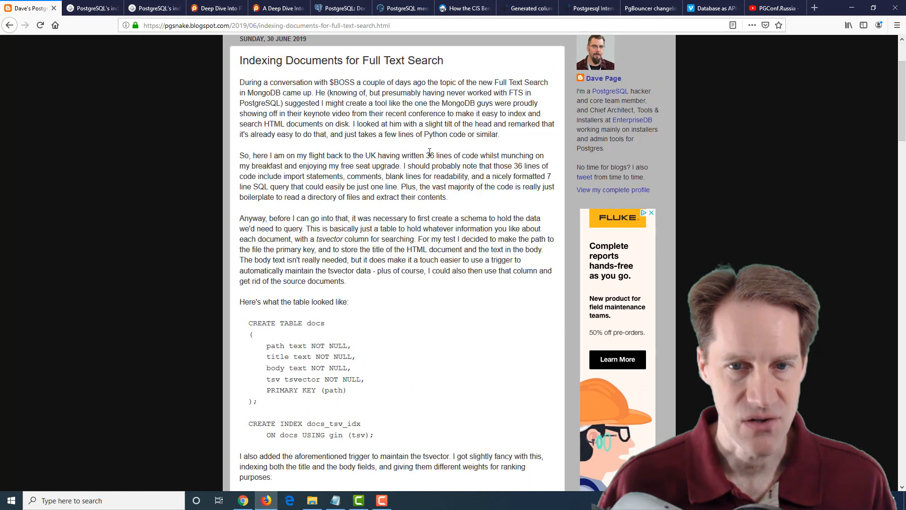
{"action": "scroll", "scroll_direction": "down", "scroll_amount": 3}
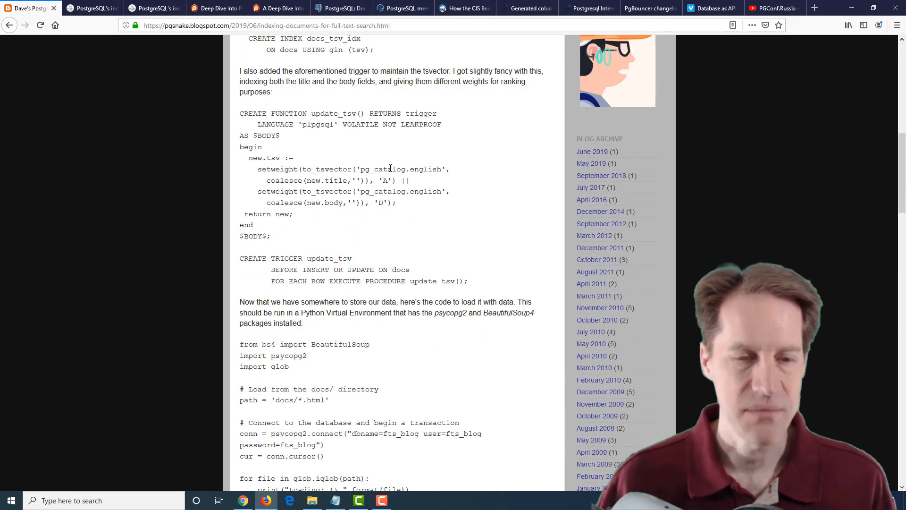
{"action": "scroll", "scroll_direction": "up", "scroll_amount": 3}
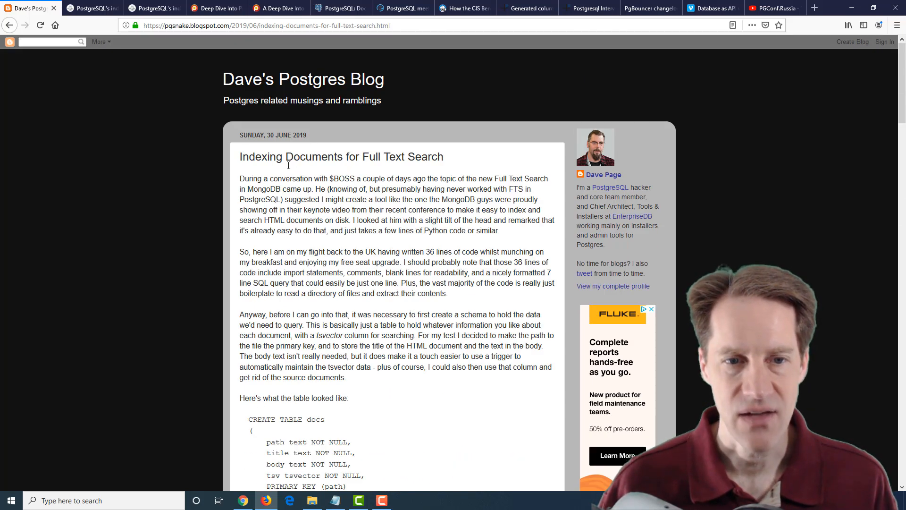
{"action": "scroll", "scroll_direction": "down", "scroll_amount": 3}
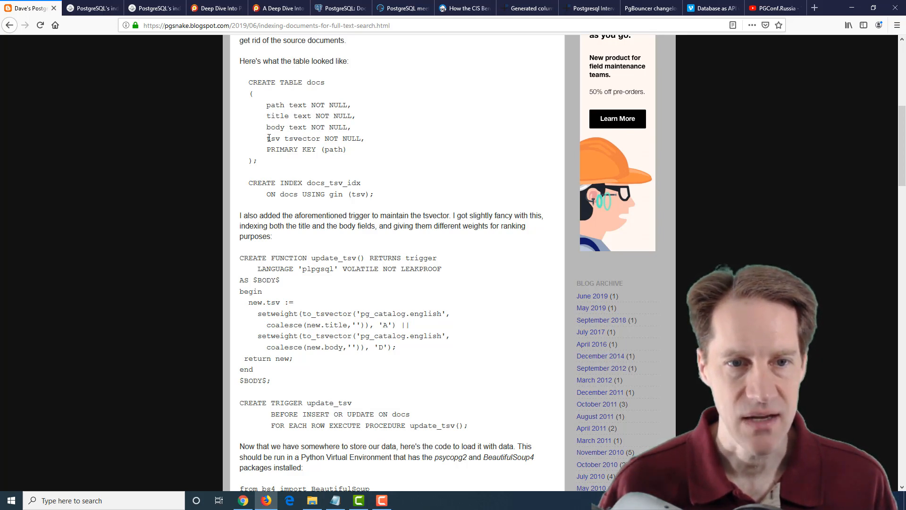
{"action": "scroll", "scroll_direction": "down", "scroll_amount": 3}
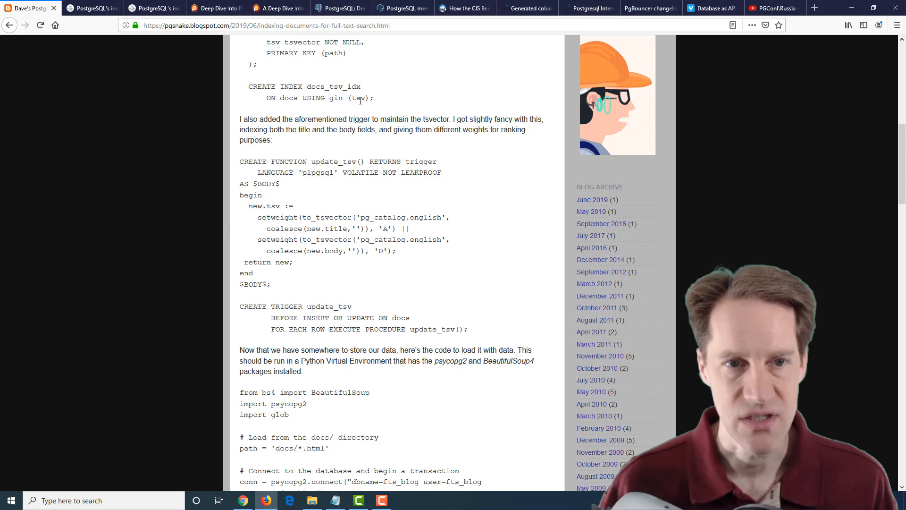
{"action": "mouse_move", "coordinate": [371, 199]}
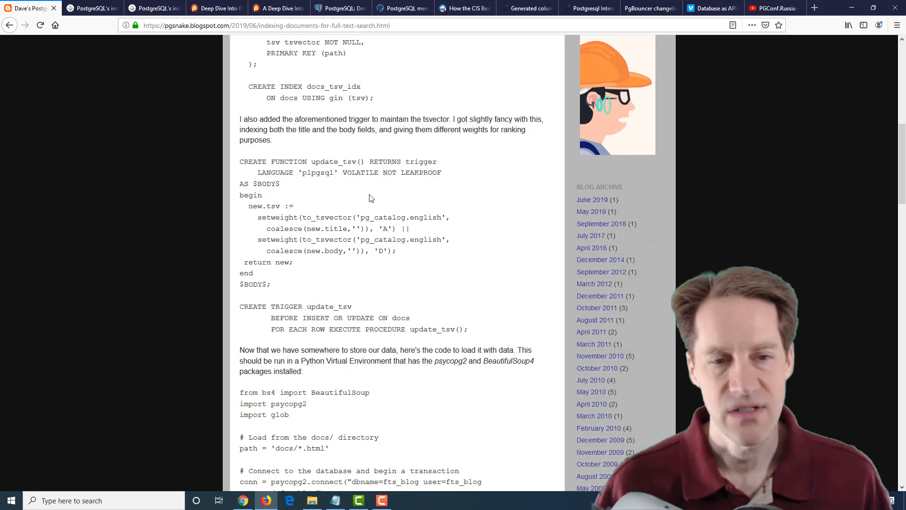
{"action": "mouse_move", "coordinate": [283, 226]}
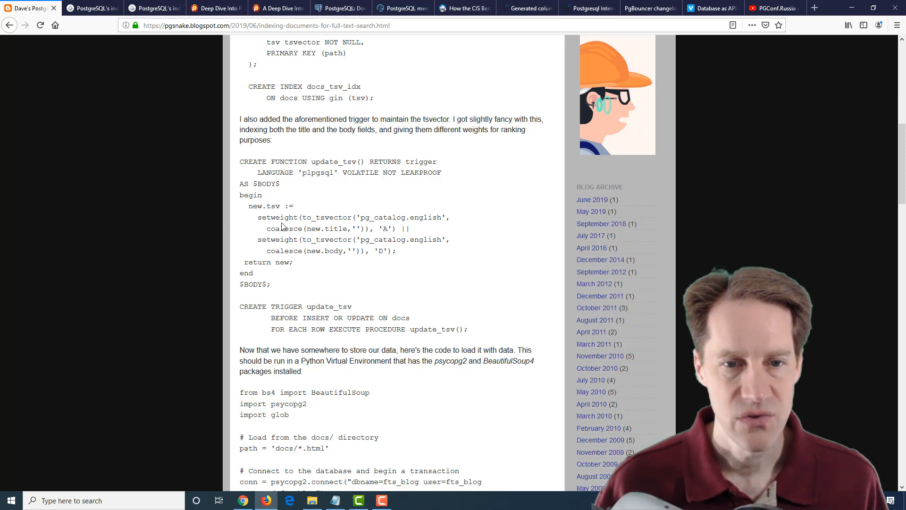
{"action": "mouse_move", "coordinate": [341, 158]}
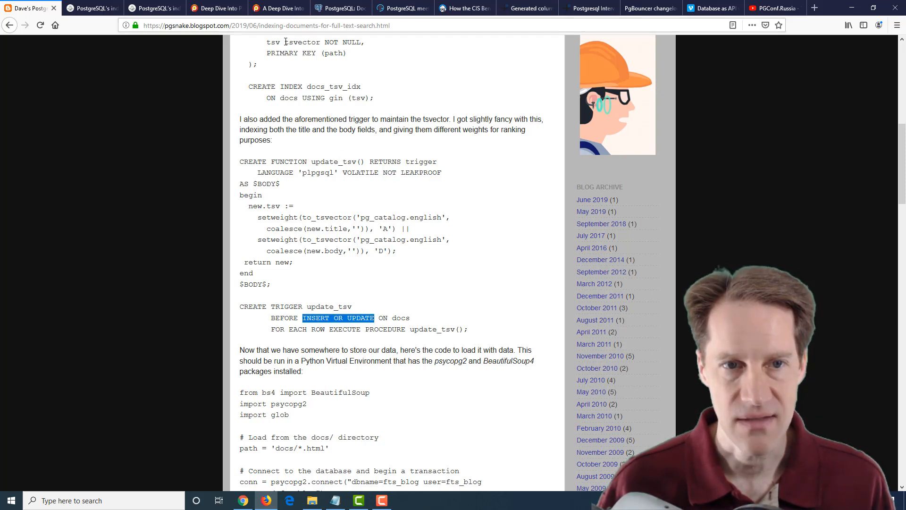
Step: Bring the full Python loader script with its upsert INSERT, commit and close into view
{"action": "scroll", "scroll_direction": "down", "scroll_amount": 3}
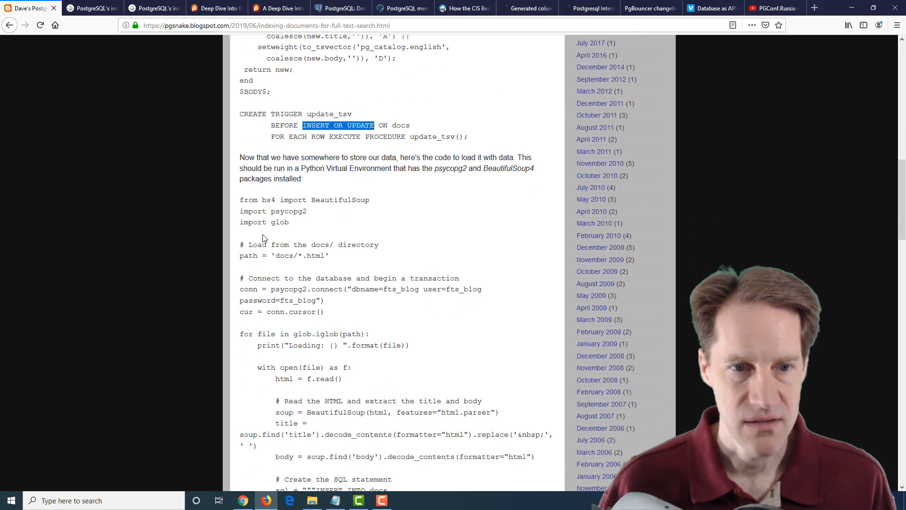
{"action": "scroll", "scroll_direction": "down", "scroll_amount": 3}
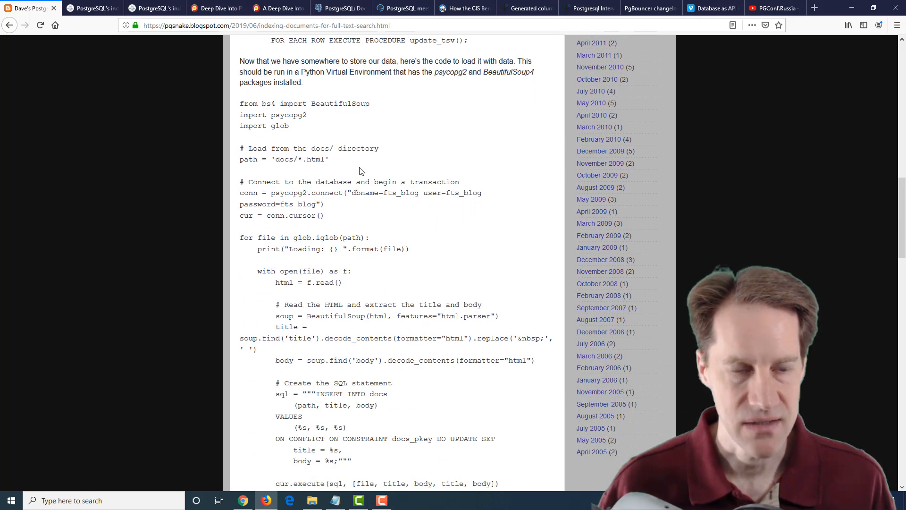
{"action": "scroll", "scroll_direction": "down", "scroll_amount": 3}
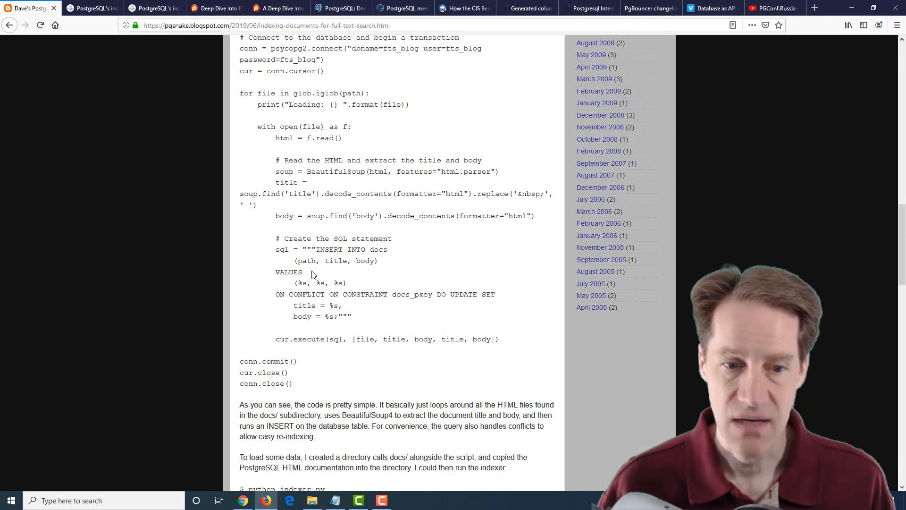
Step: Select 'trigger' in the SELECT query and scroll to the query output screenshot and closing summary
{"action": "scroll", "scroll_direction": "down", "scroll_amount": 3}
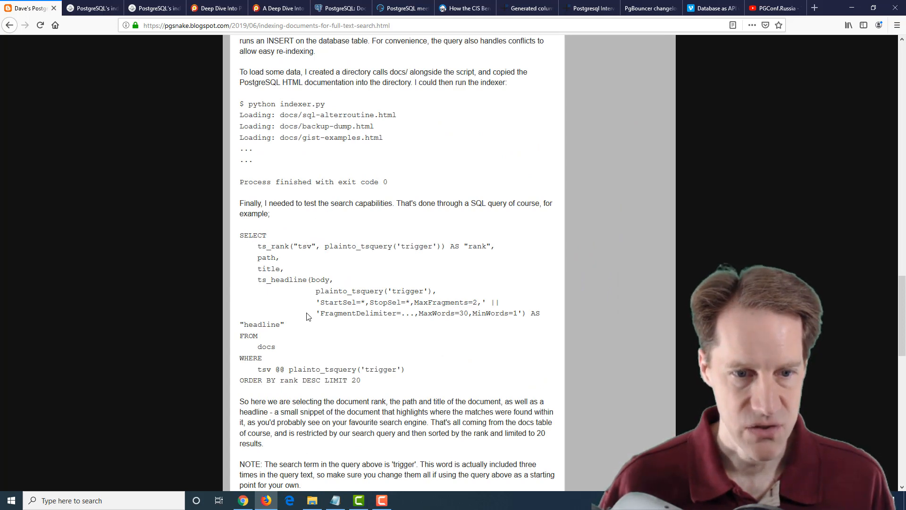
{"action": "mouse_move", "coordinate": [392, 291]}
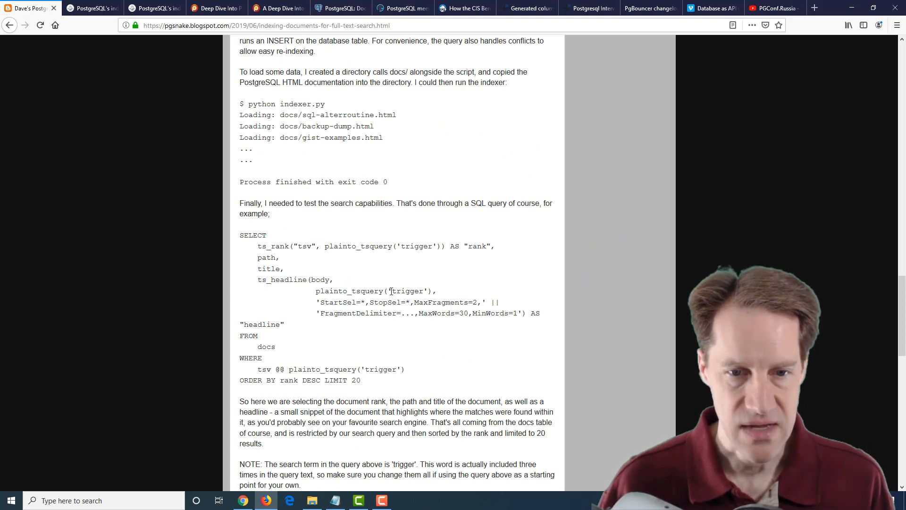
{"action": "double_click", "coordinate": [407, 290]}
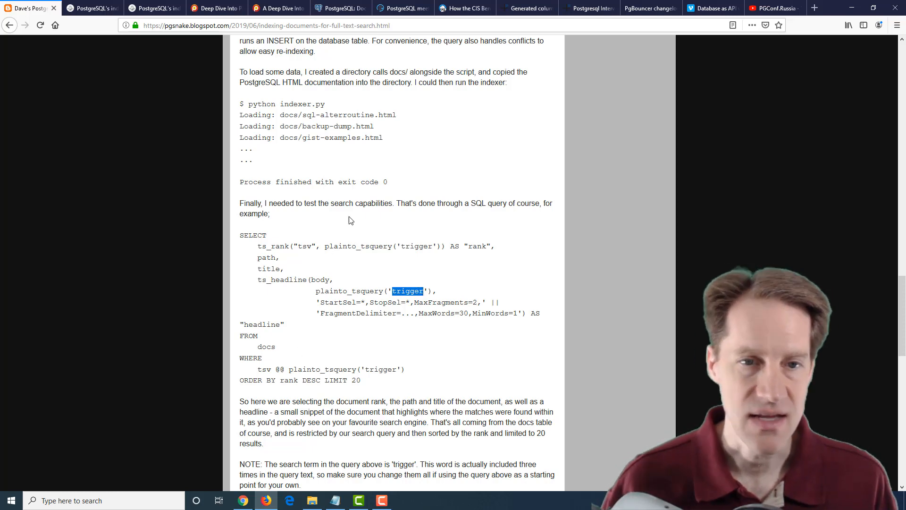
{"action": "scroll", "scroll_direction": "down", "scroll_amount": 3}
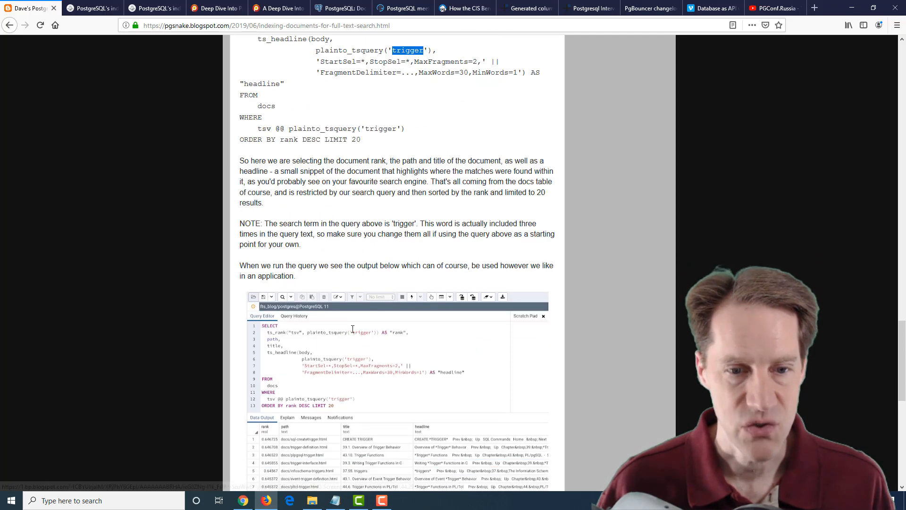
{"action": "scroll", "scroll_direction": "down", "scroll_amount": 3}
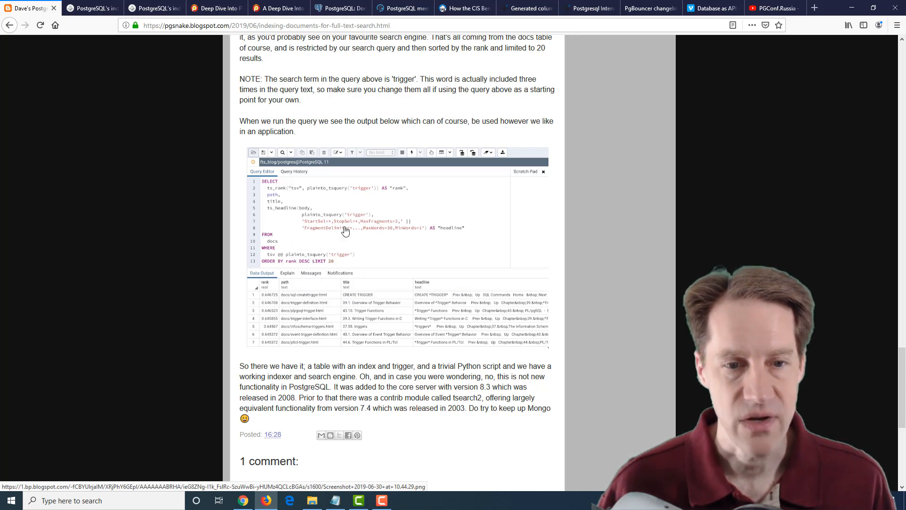
{"action": "mouse_move", "coordinate": [390, 221]}
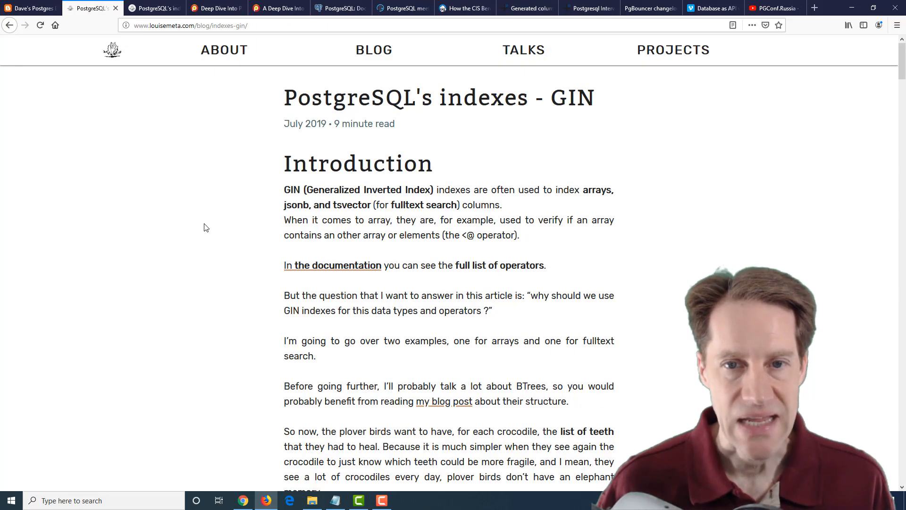
{"action": "mouse_move", "coordinate": [155, 70]}
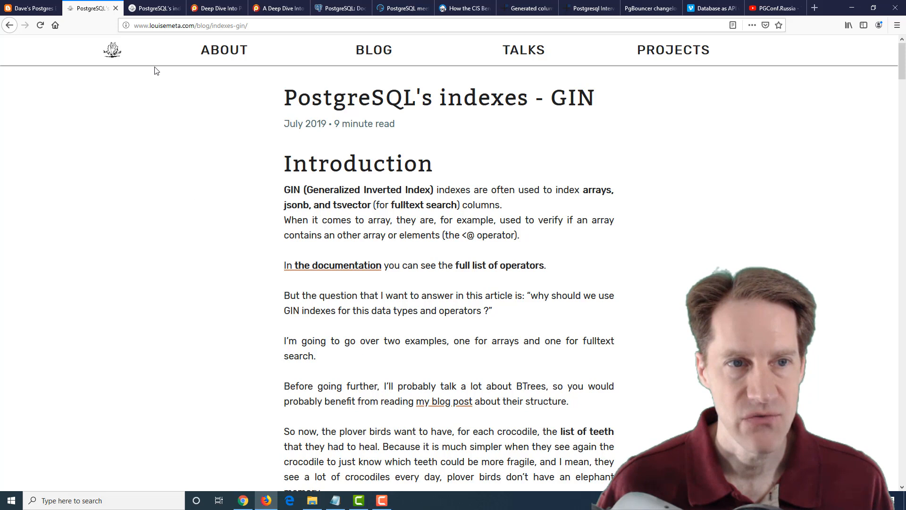
{"action": "mouse_move", "coordinate": [260, 193]}
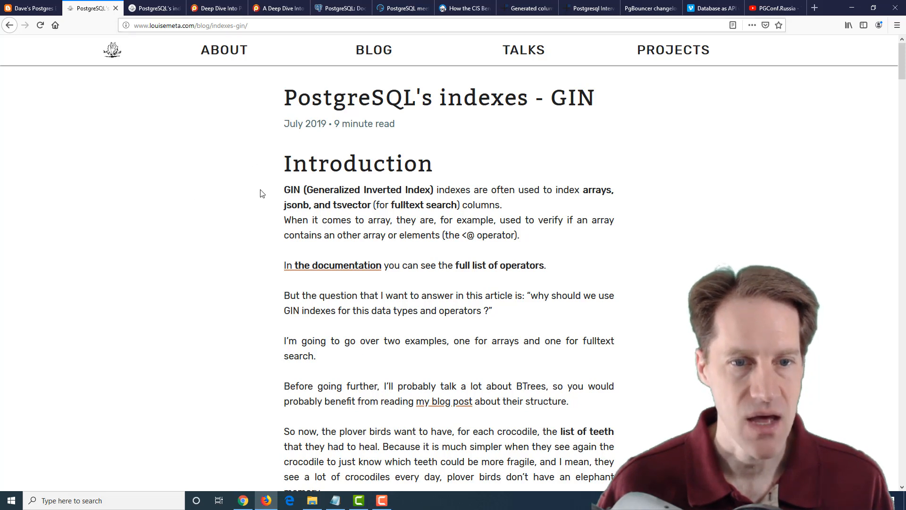
{"action": "mouse_move", "coordinate": [249, 201]}
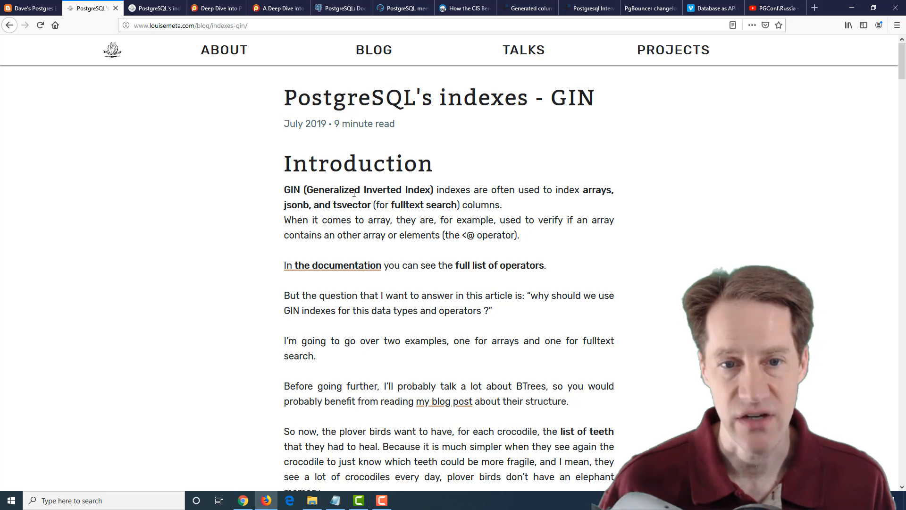
{"action": "mouse_move", "coordinate": [426, 202]}
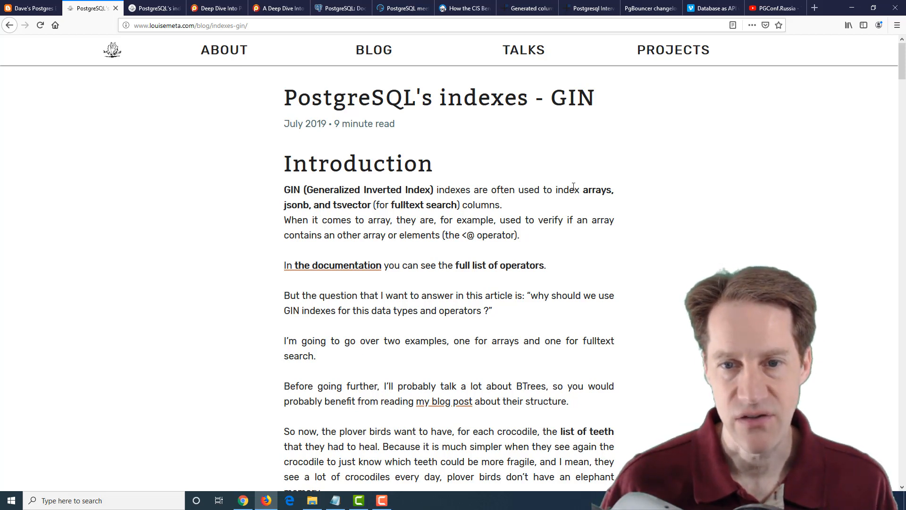
{"action": "double_click", "coordinate": [597, 189]}
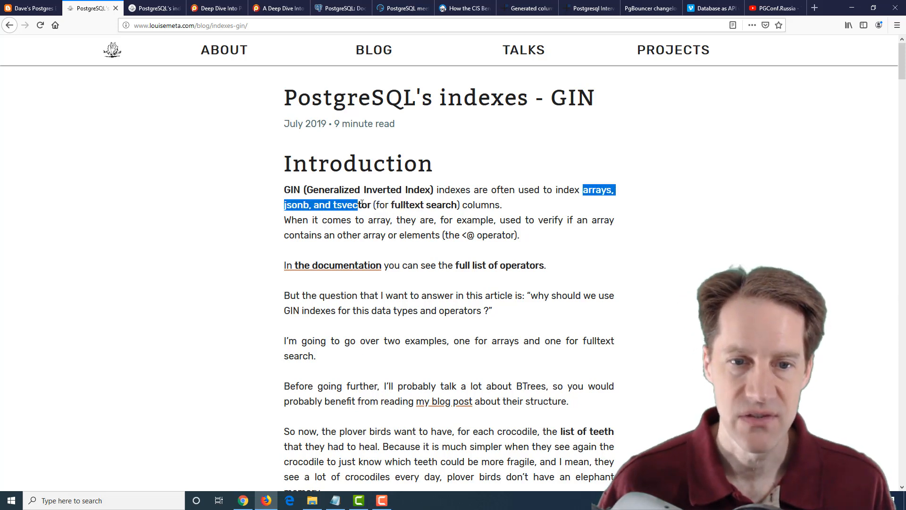
{"action": "left_click_drag", "start_coordinate": [358, 204], "coordinate": [450, 204]}
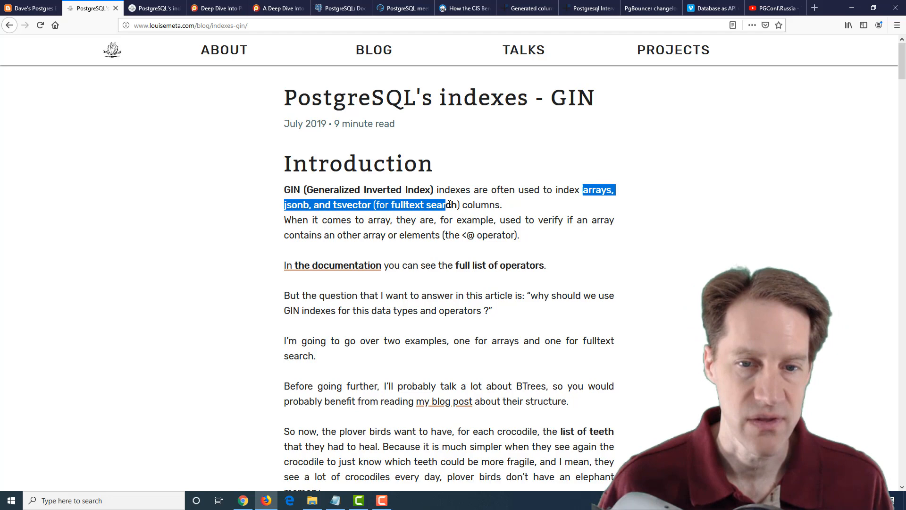
{"action": "left_click", "coordinate": [262, 236]}
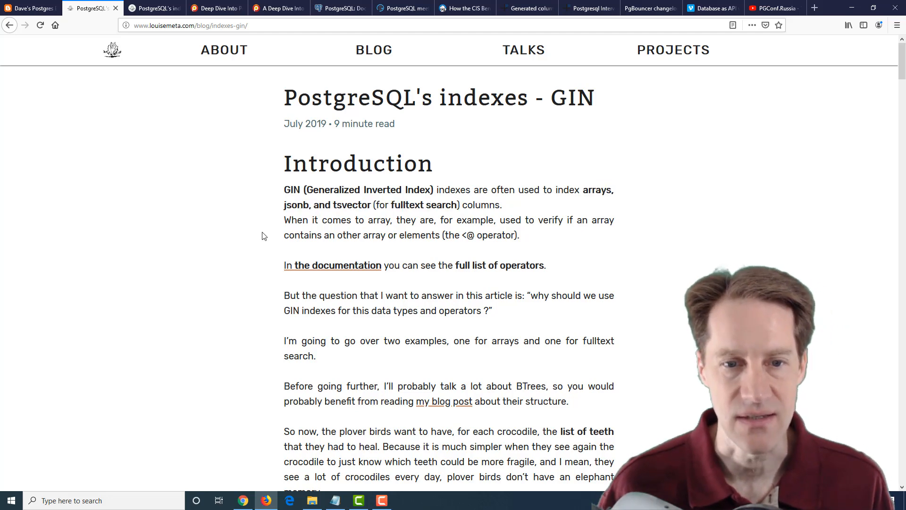
Step: Scroll the GIN indexes article to the metapage statistics and entry/data page explanation
{"action": "scroll", "scroll_direction": "down", "scroll_amount": 3}
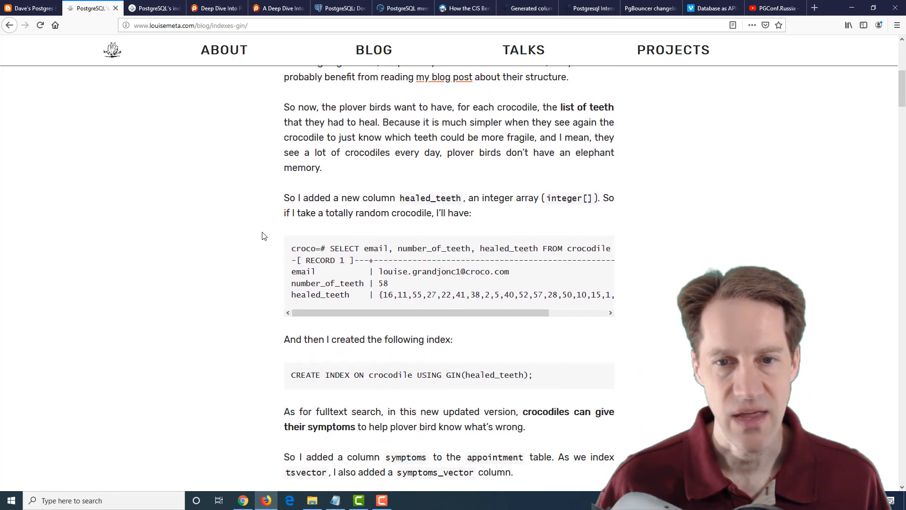
{"action": "scroll", "scroll_direction": "down", "scroll_amount": 3}
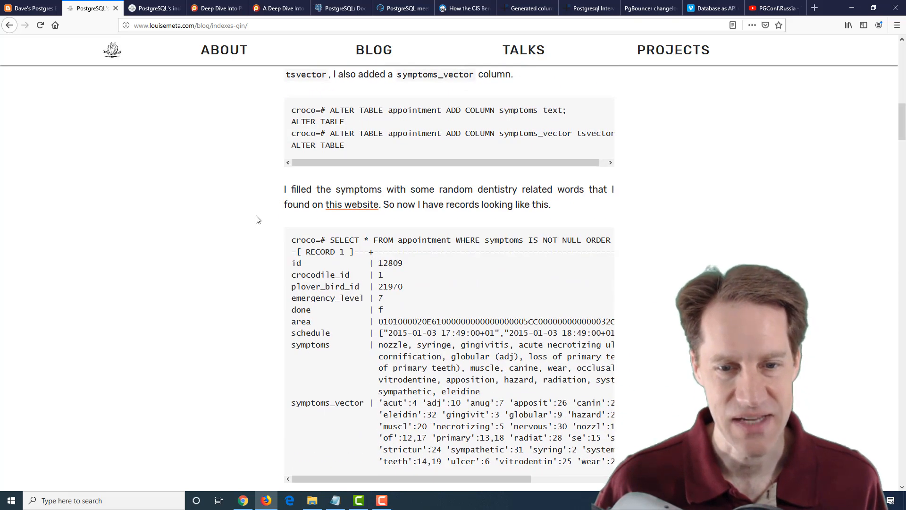
{"action": "scroll", "scroll_direction": "down", "scroll_amount": 3}
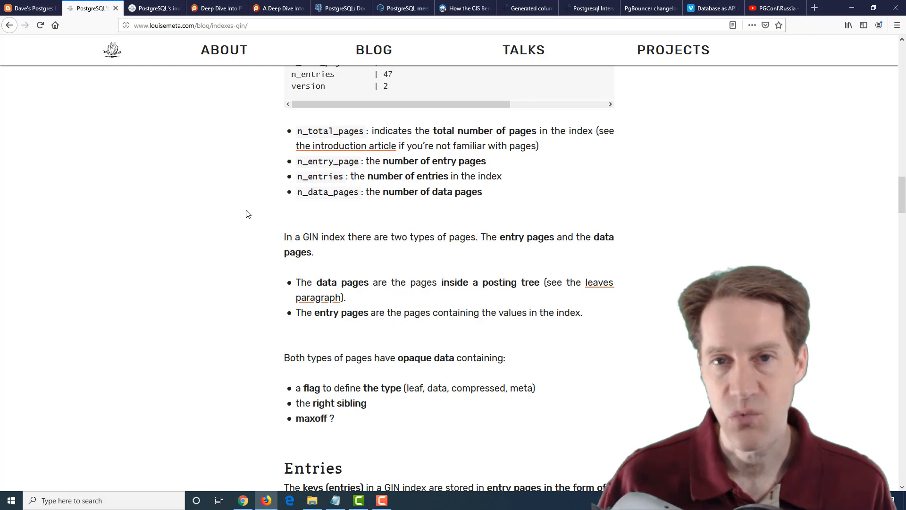
Step: Scroll to the GIN index structure diagram from metapage through entry pages to leaves
{"action": "scroll", "scroll_direction": "down", "scroll_amount": 3}
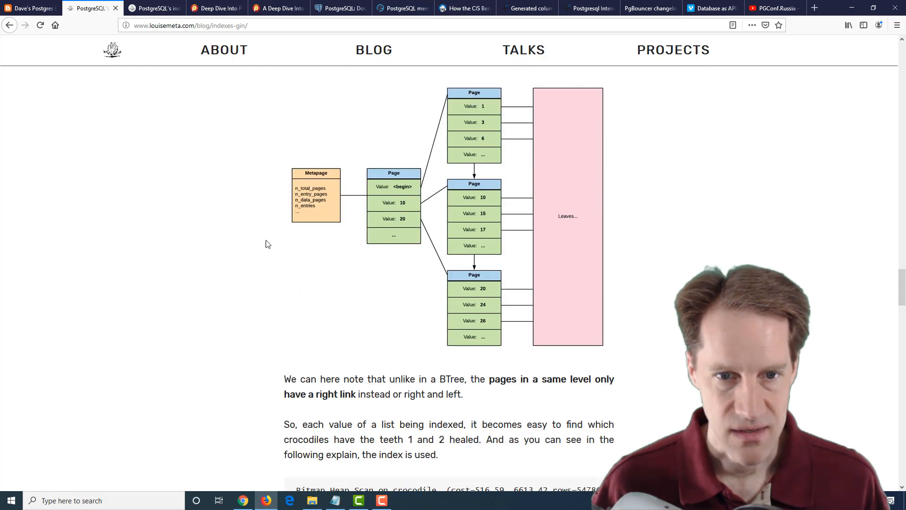
{"action": "mouse_move", "coordinate": [487, 141]}
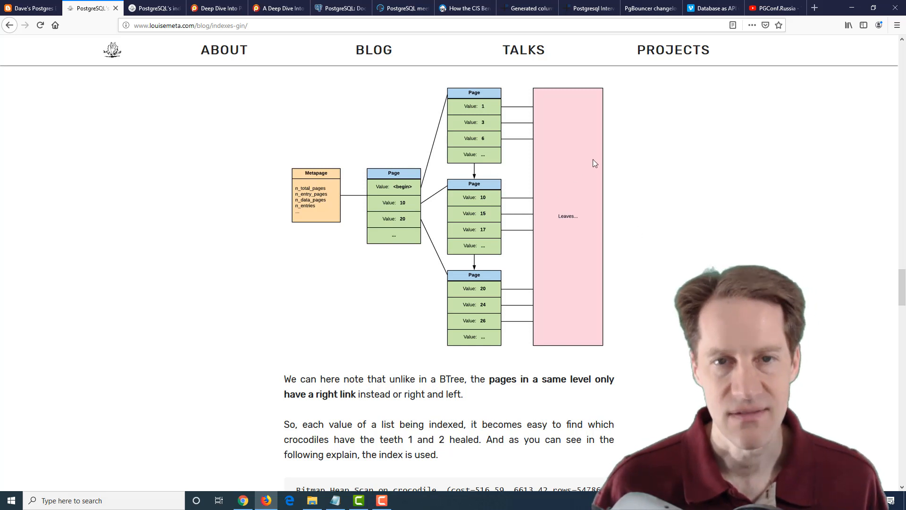
{"action": "mouse_move", "coordinate": [587, 193]}
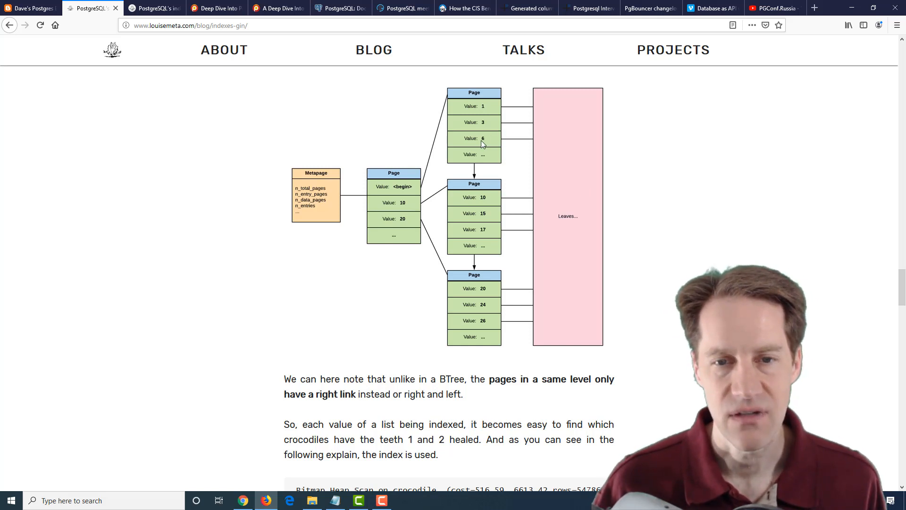
{"action": "mouse_move", "coordinate": [672, 143]}
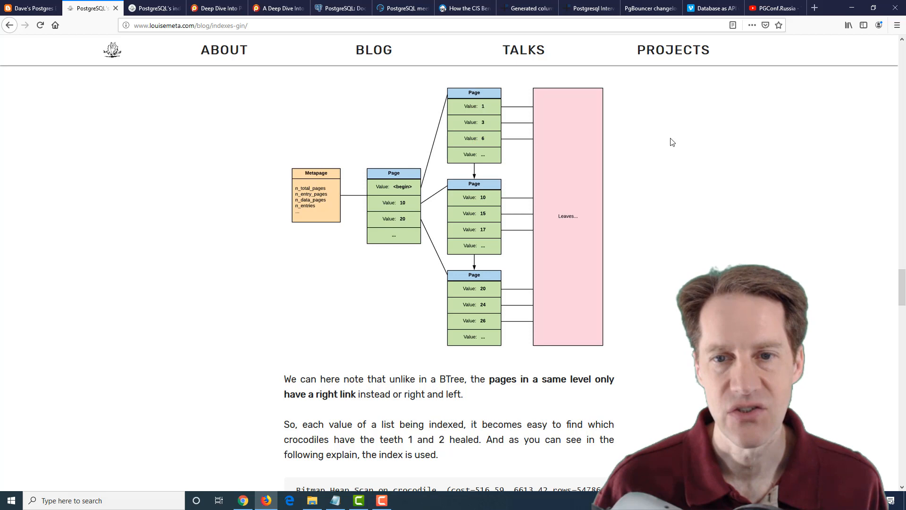
{"action": "mouse_move", "coordinate": [754, 142]}
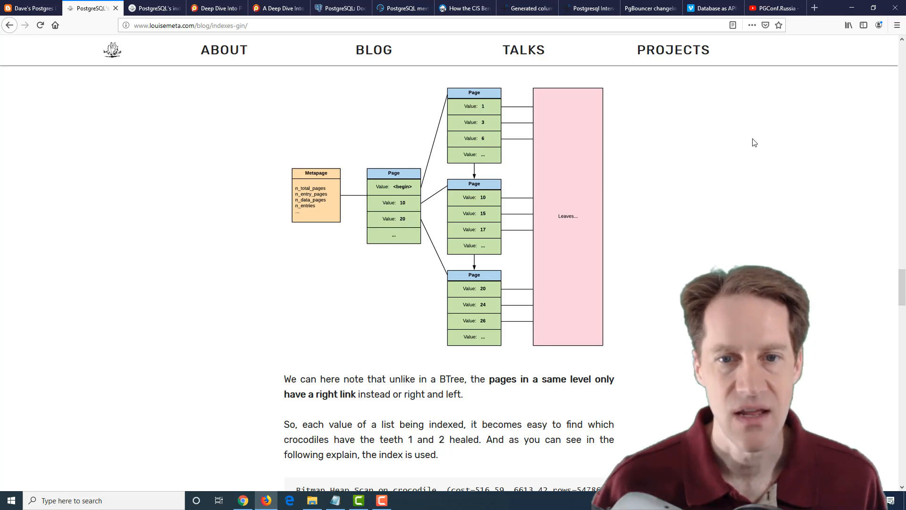
Step: Scroll past the posting tree diagram to the pending list section and 'To sum up'
{"action": "scroll", "scroll_direction": "down", "scroll_amount": 3}
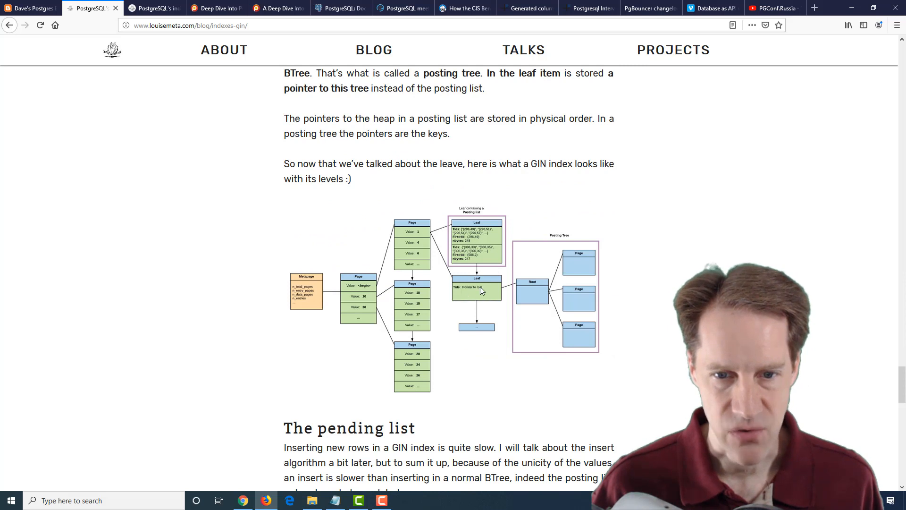
{"action": "mouse_move", "coordinate": [488, 272]}
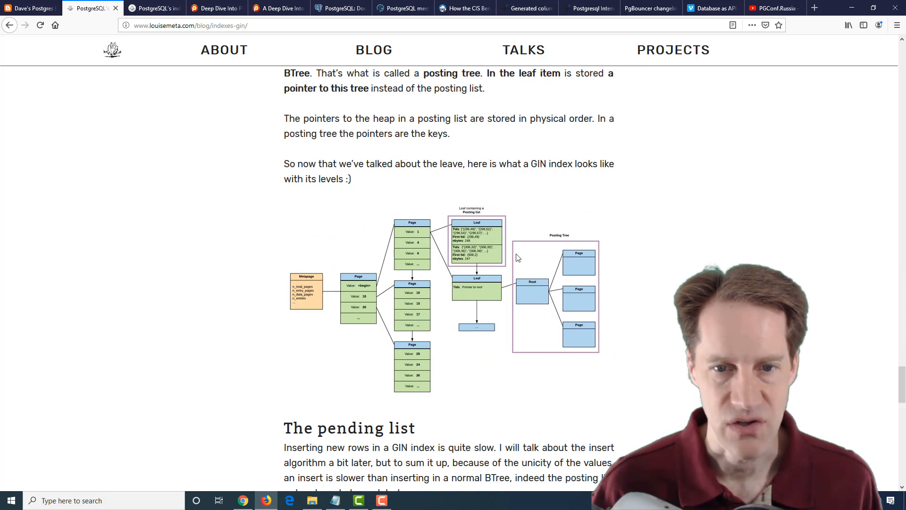
{"action": "mouse_move", "coordinate": [490, 234]}
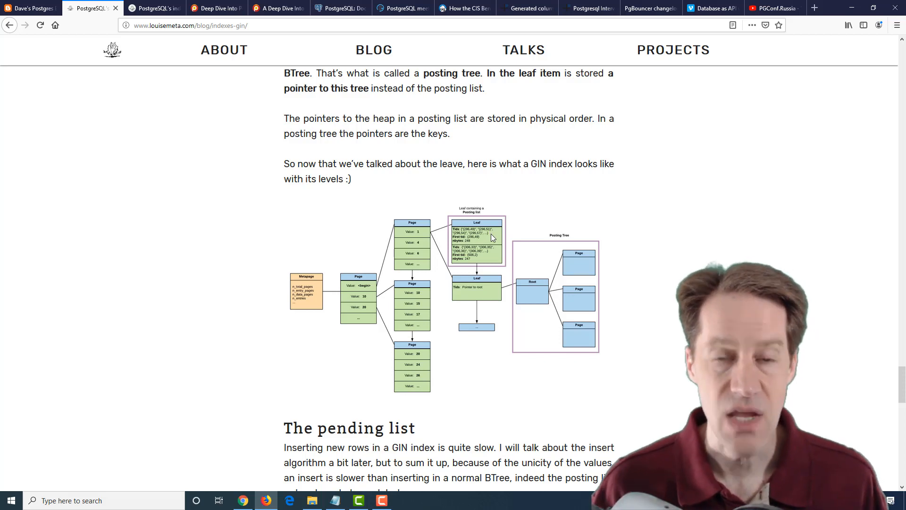
{"action": "scroll", "scroll_direction": "down", "scroll_amount": 3}
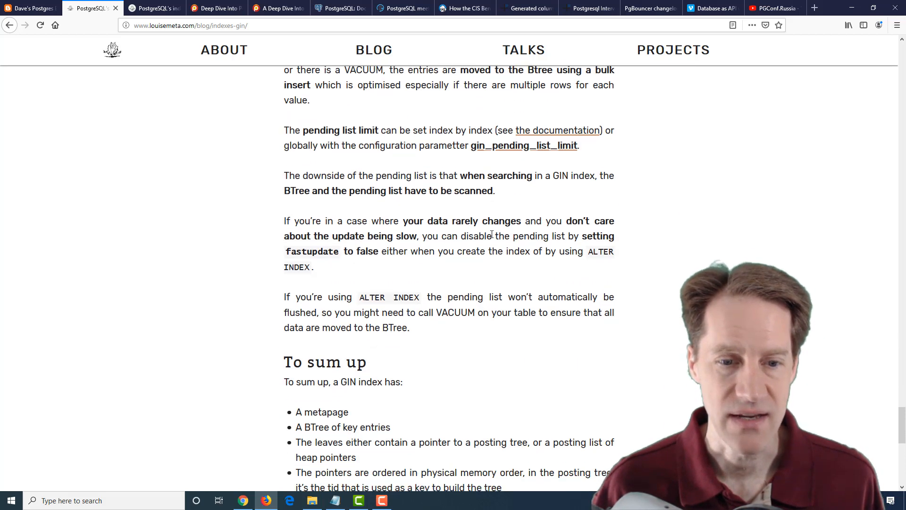
{"action": "scroll", "scroll_direction": "down", "scroll_amount": 3}
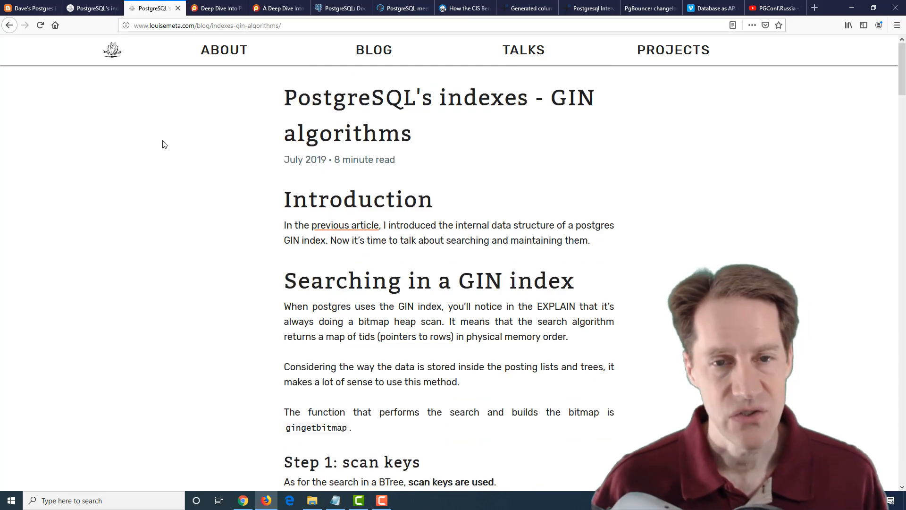
{"action": "mouse_move", "coordinate": [257, 99]}
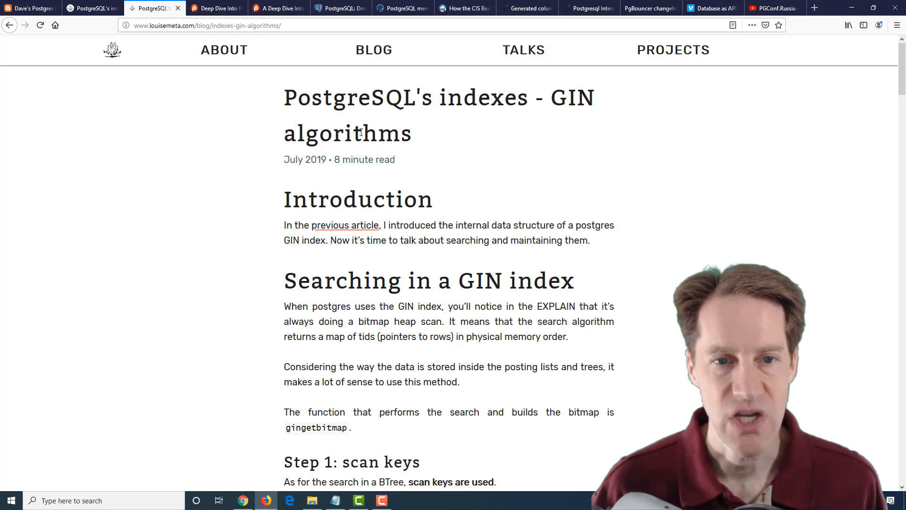
{"action": "mouse_move", "coordinate": [226, 254]}
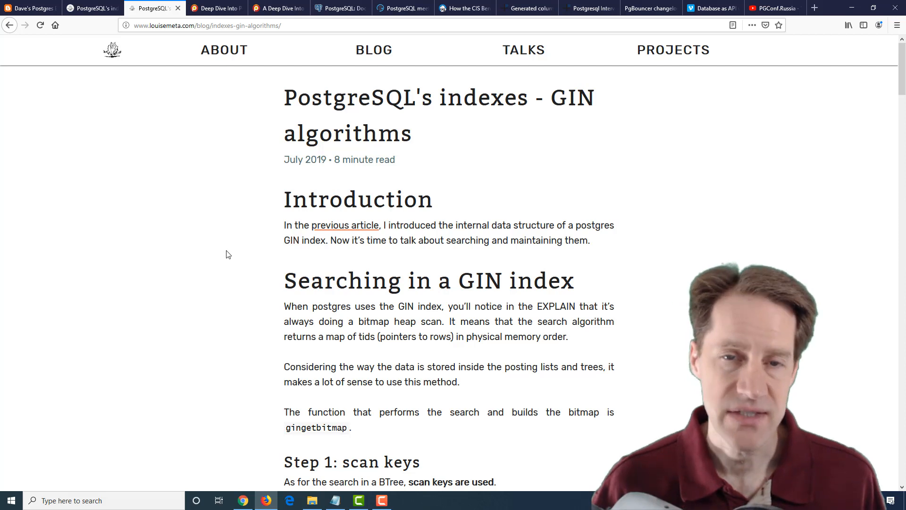
Step: Read the GIN algorithms article down to its Conclusion and footer
{"action": "scroll", "scroll_direction": "down", "scroll_amount": 3}
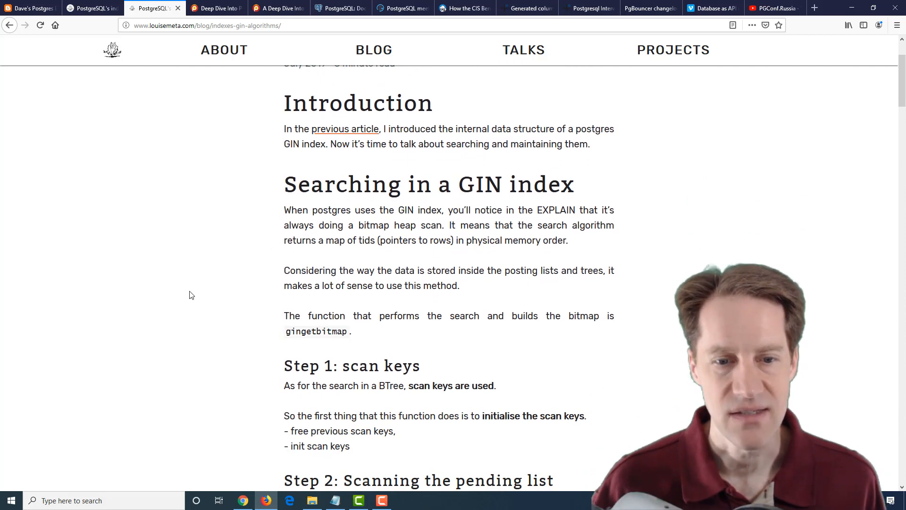
{"action": "scroll", "scroll_direction": "down", "scroll_amount": 3}
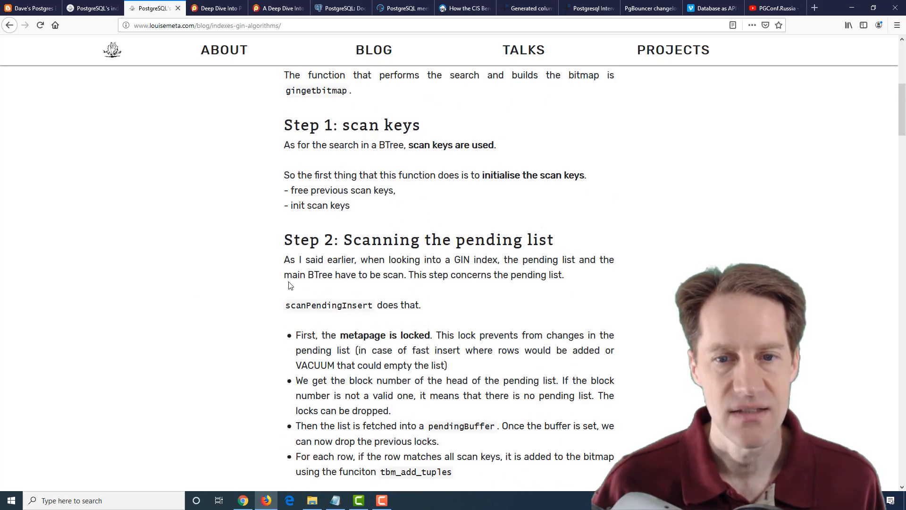
{"action": "scroll", "scroll_direction": "down", "scroll_amount": 3}
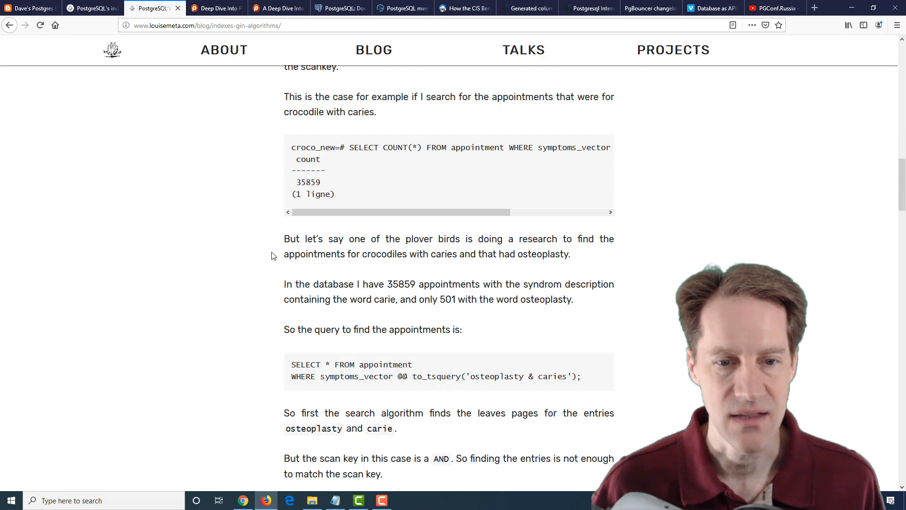
{"action": "scroll", "scroll_direction": "down", "scroll_amount": 3}
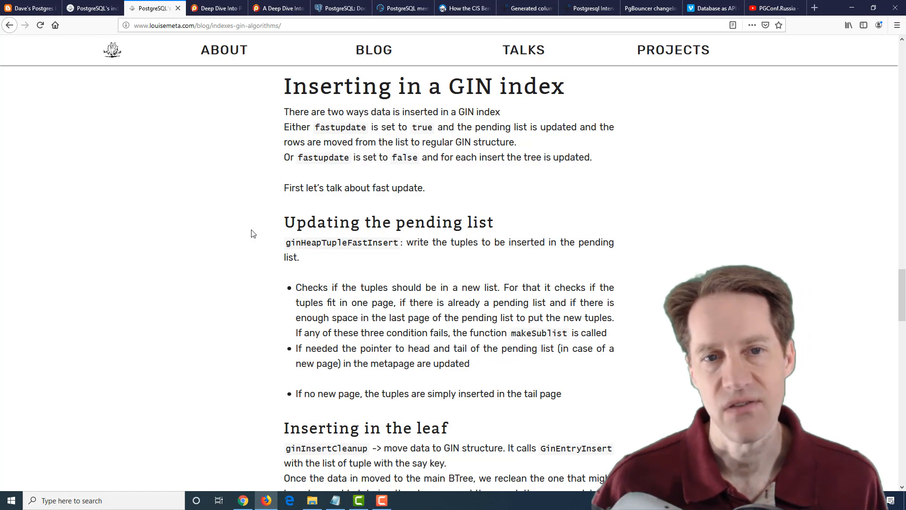
{"action": "scroll", "scroll_direction": "down", "scroll_amount": 3}
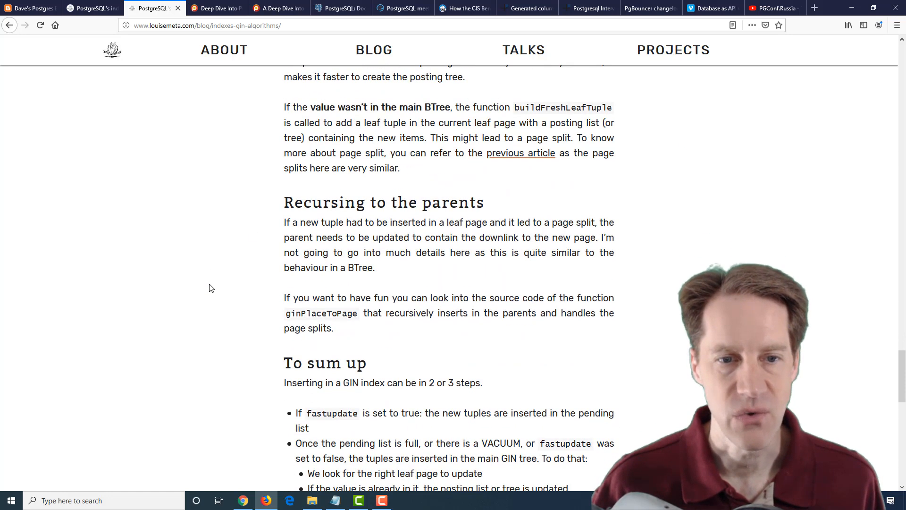
{"action": "scroll", "scroll_direction": "down", "scroll_amount": 3}
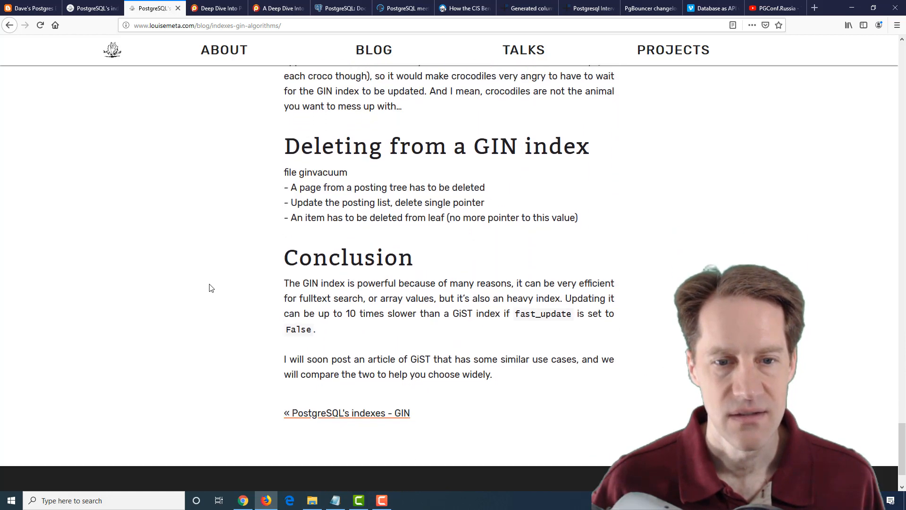
{"action": "scroll", "scroll_direction": "down", "scroll_amount": 3}
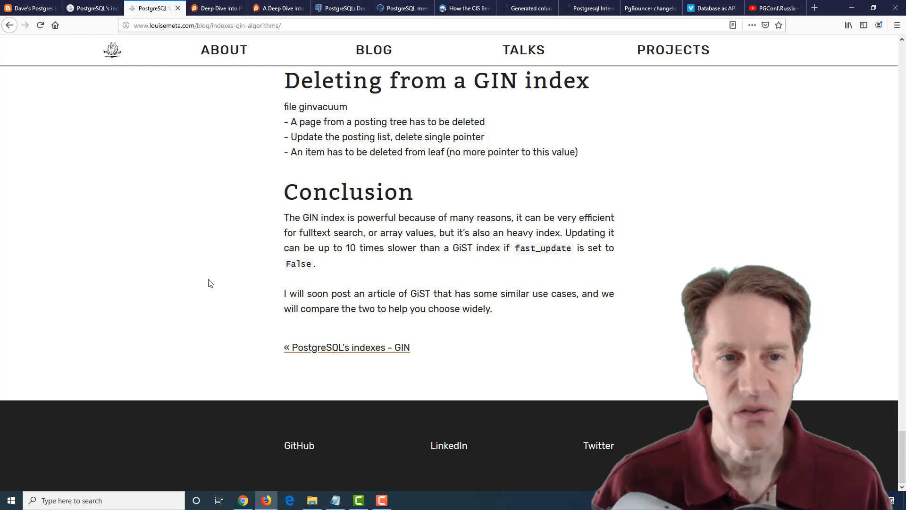
Step: Switch to the Percona Deep Dive Into PostgreSQL Indexes Webinar Q&A tab
{"action": "left_click", "coordinate": [215, 8]}
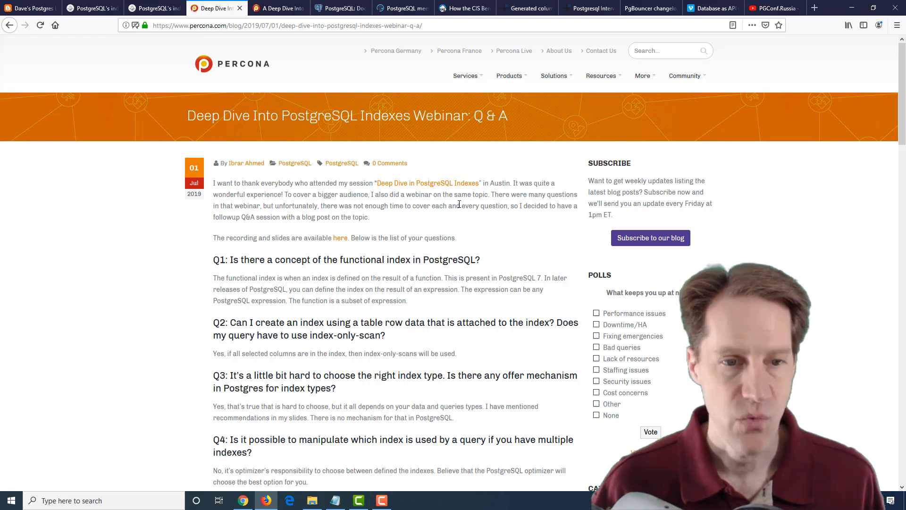
Step: Skim the Percona Q&A questions, return to the top, then switch to the deep dive webinar tab
{"action": "scroll", "scroll_direction": "down", "scroll_amount": 3}
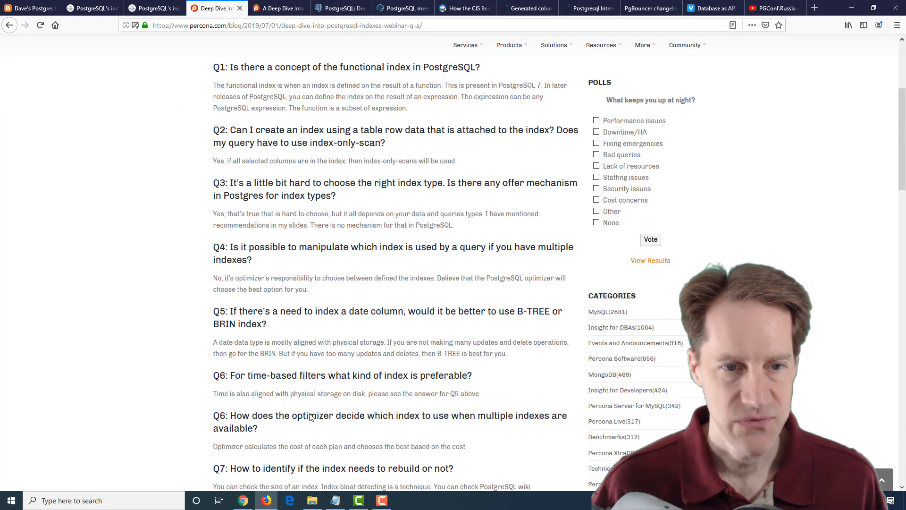
{"action": "scroll", "scroll_direction": "down", "scroll_amount": 3}
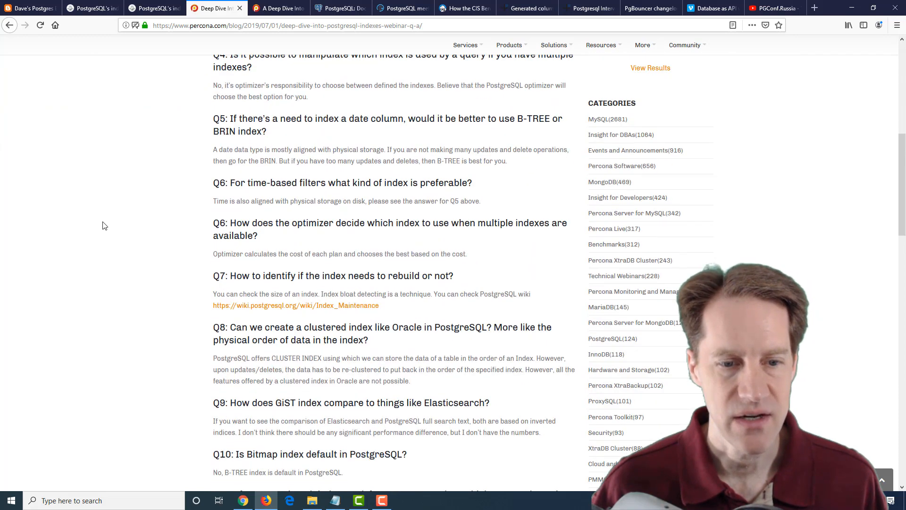
{"action": "scroll", "scroll_direction": "up", "scroll_amount": 3}
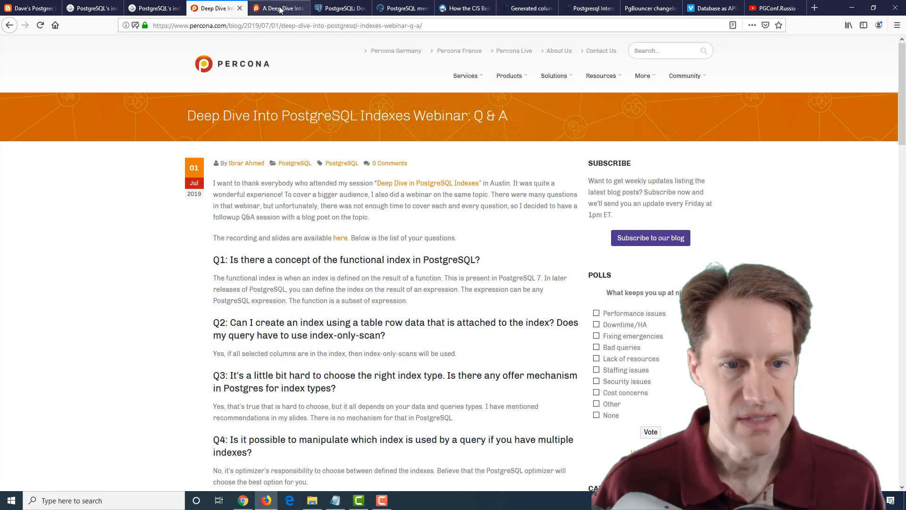
{"action": "left_click", "coordinate": [277, 8]}
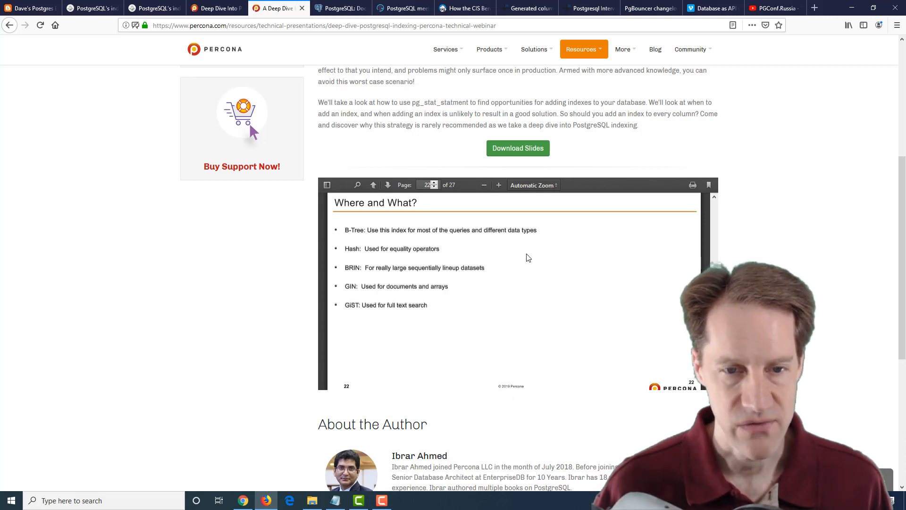
{"action": "mouse_move", "coordinate": [360, 230]}
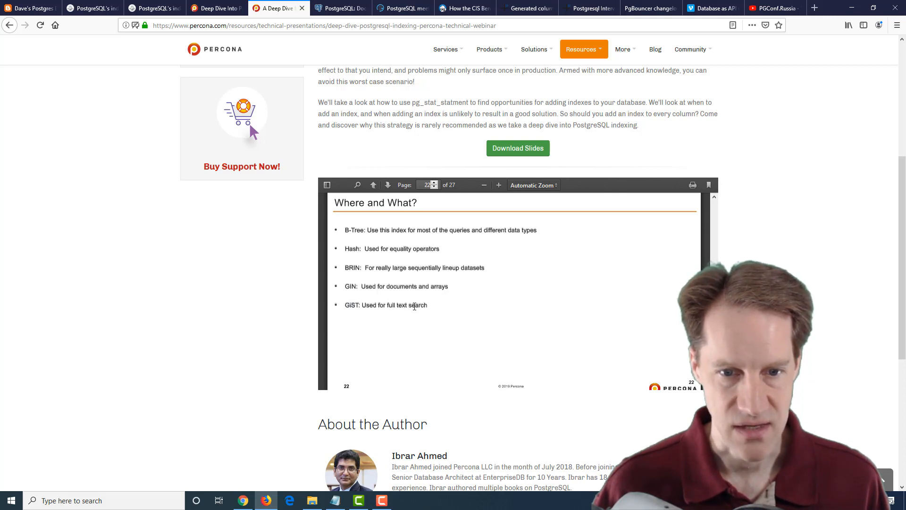
{"action": "mouse_move", "coordinate": [459, 212]}
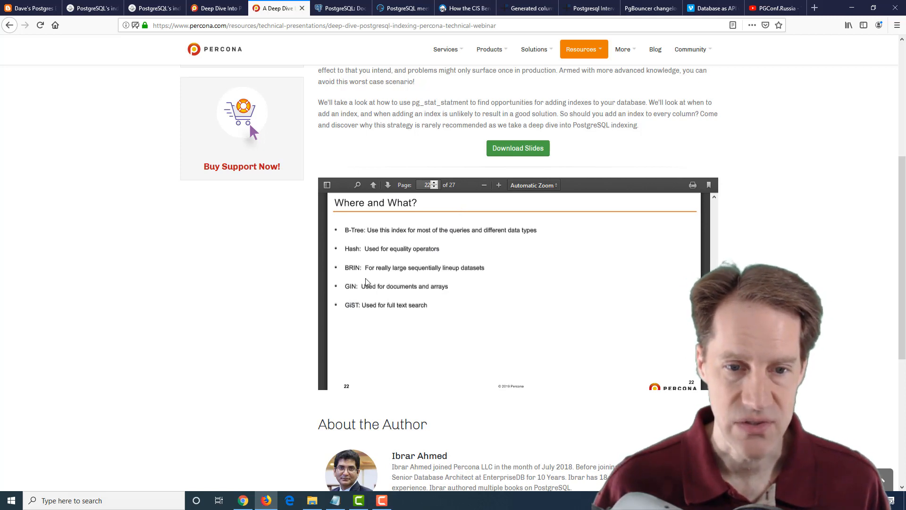
{"action": "mouse_move", "coordinate": [485, 287]}
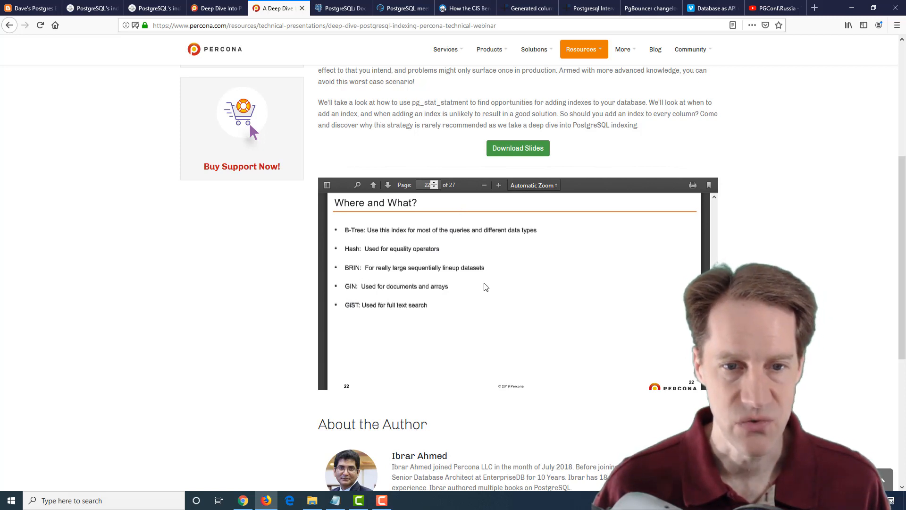
Step: Switch to the PostgreSQL 11 GIN and GiST Index Types documentation tab
{"action": "left_click", "coordinate": [340, 8]}
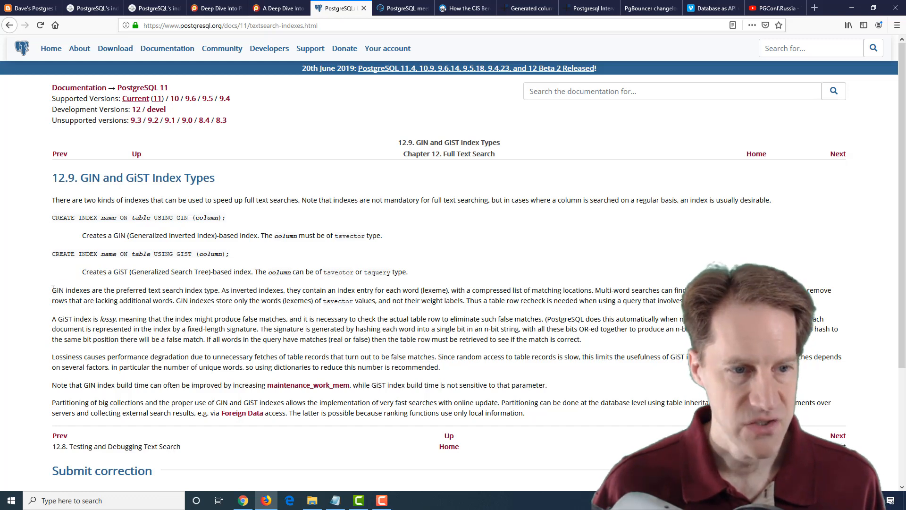
Step: Highlight the sentence 'GIN indexes are the preferred text search index type'
{"action": "left_click_drag", "start_coordinate": [51, 289], "coordinate": [203, 290]}
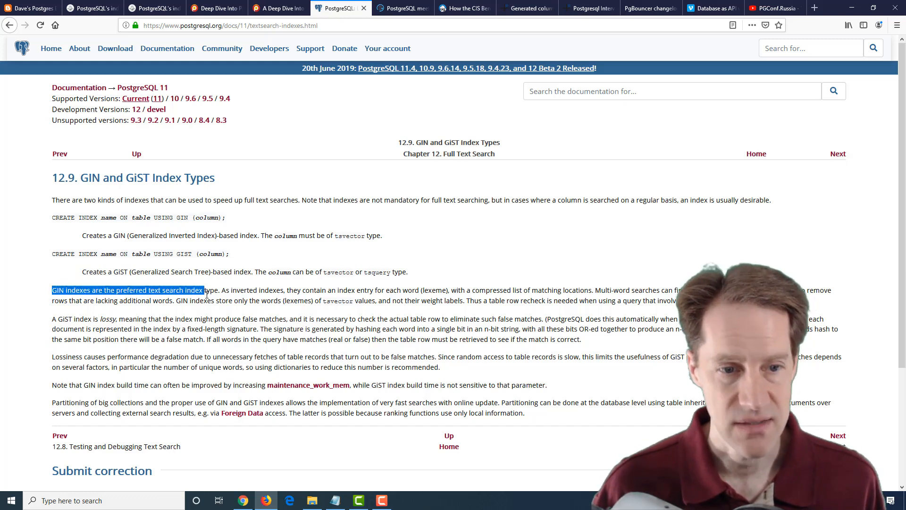
{"action": "left_click_drag", "start_coordinate": [202, 289], "coordinate": [220, 289]}
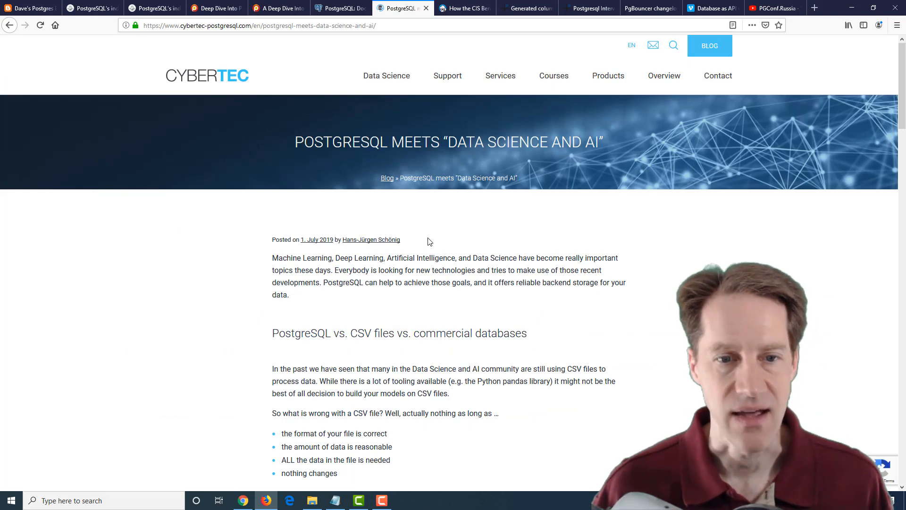
Step: Highlight the 'PostgreSQL vs. CSV files' heading and the quoted interest rate example
{"action": "scroll", "scroll_direction": "down", "scroll_amount": 3}
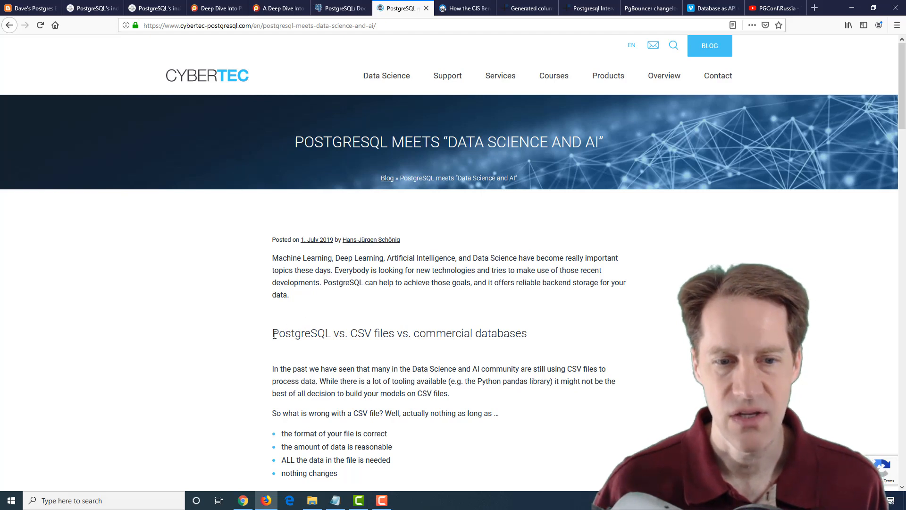
{"action": "left_click_drag", "start_coordinate": [272, 333], "coordinate": [367, 333]}
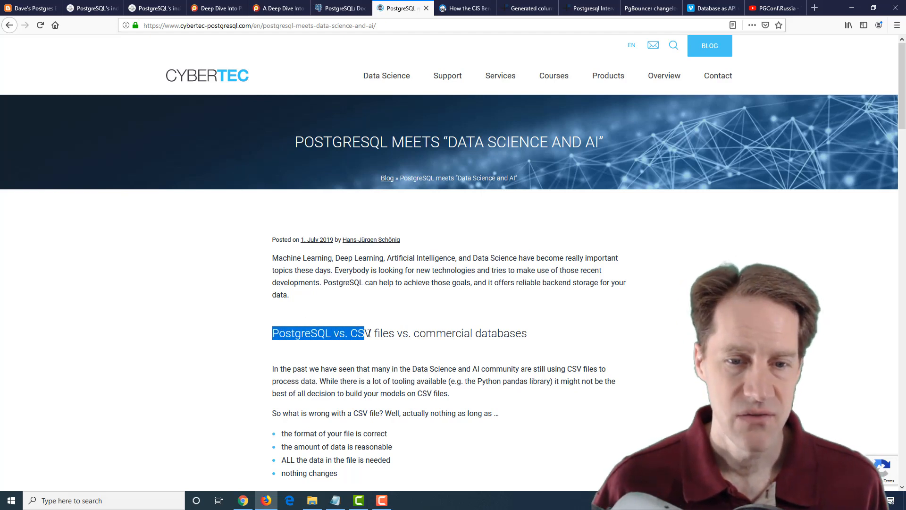
{"action": "left_click_drag", "start_coordinate": [363, 333], "coordinate": [527, 333]}
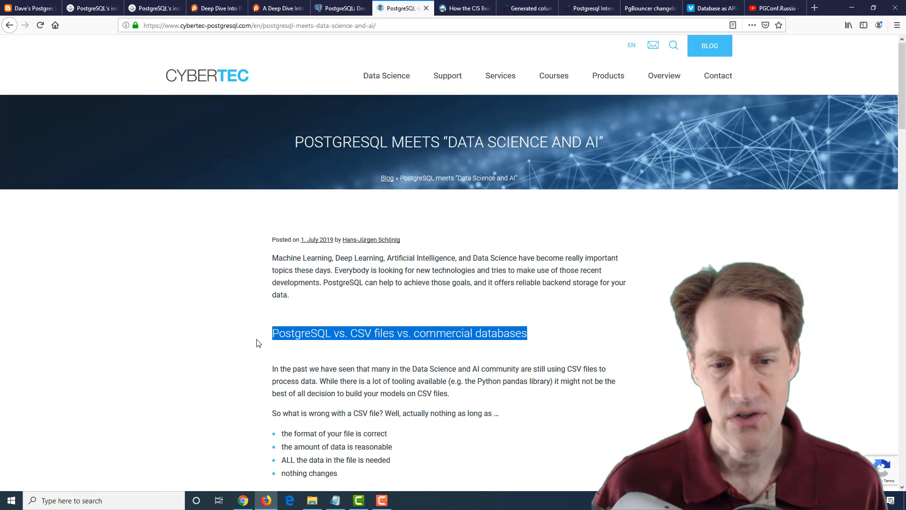
{"action": "scroll", "scroll_direction": "down", "scroll_amount": 3}
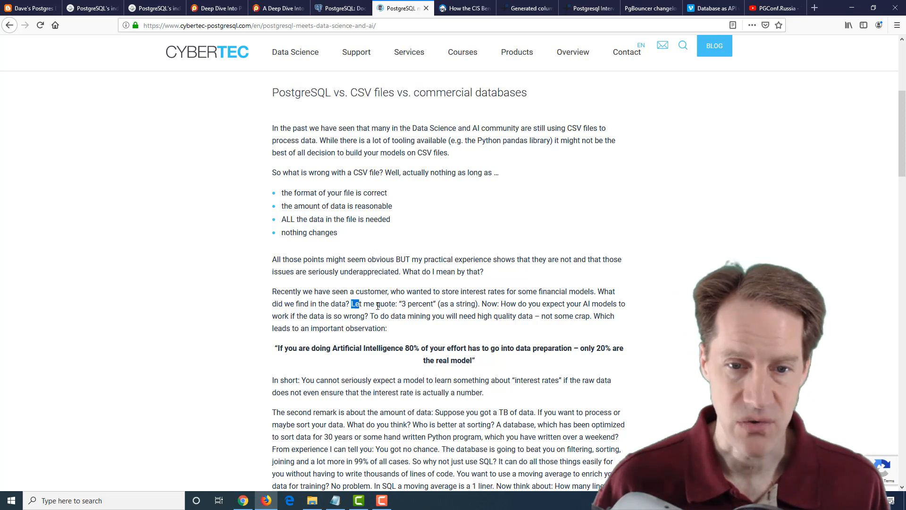
{"action": "left_click_drag", "start_coordinate": [350, 303], "coordinate": [480, 304]}
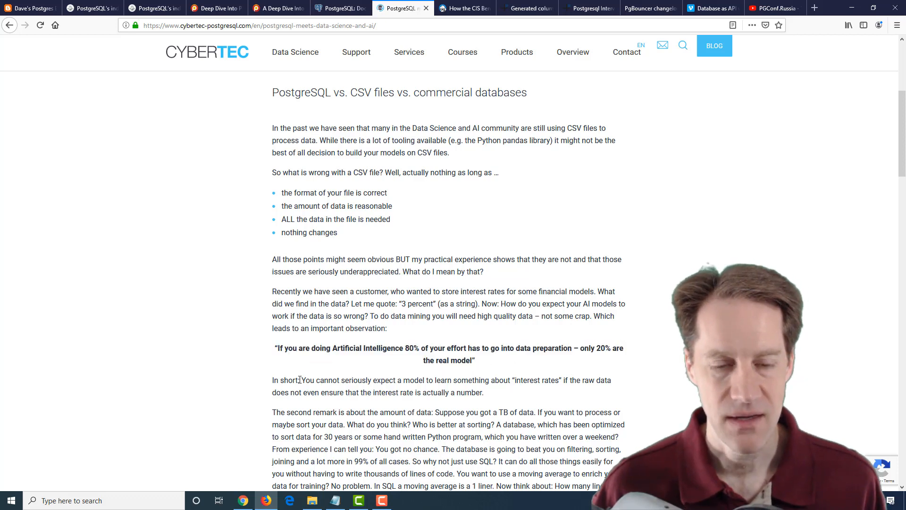
Step: Highlight the full 'In short' conclusion sentence about interest rates, then clear the selection
{"action": "left_click_drag", "start_coordinate": [301, 379], "coordinate": [385, 379]}
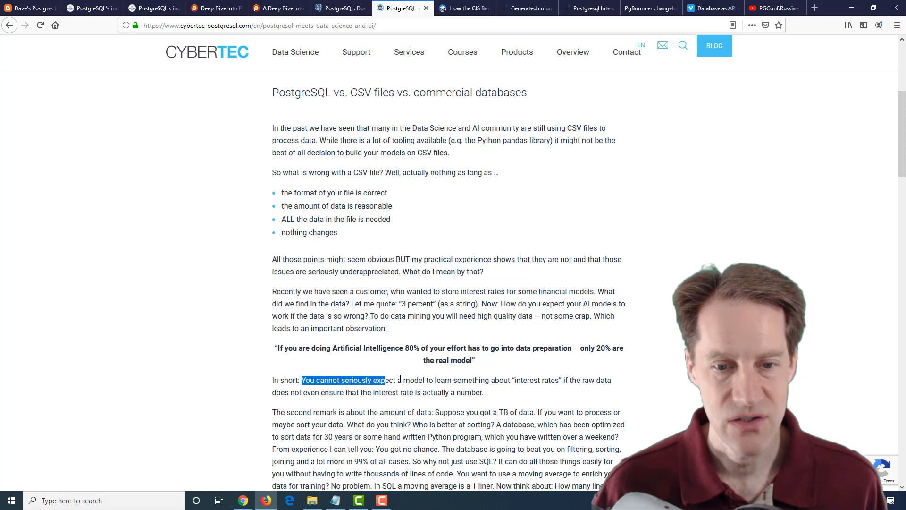
{"action": "left_click_drag", "start_coordinate": [384, 381], "coordinate": [512, 380]}
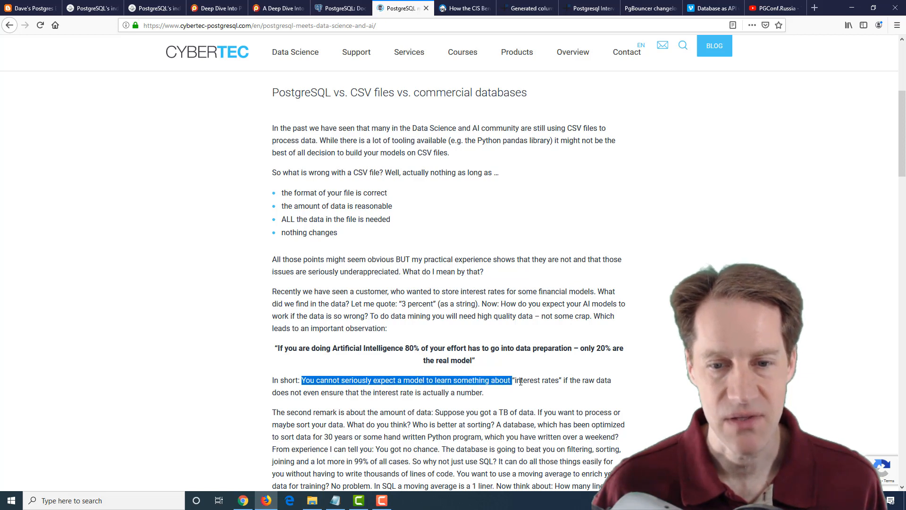
{"action": "left_click_drag", "start_coordinate": [508, 379], "coordinate": [521, 380]}
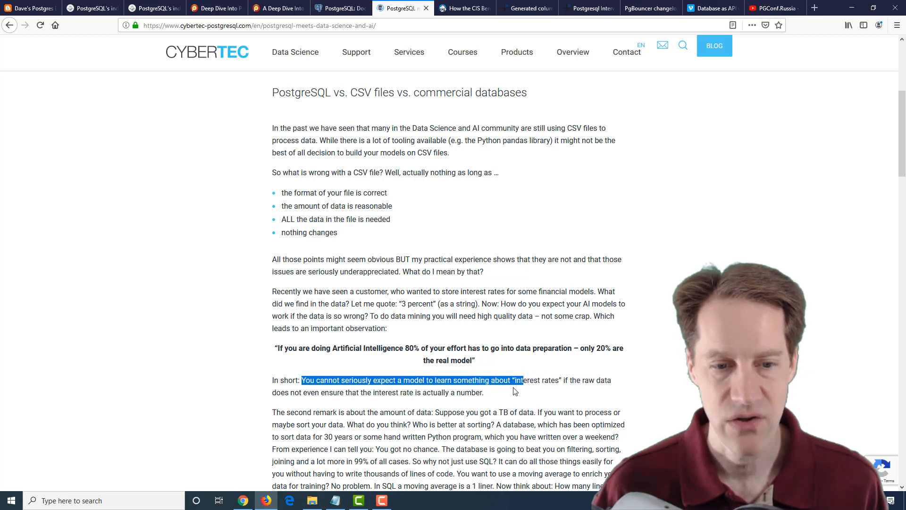
{"action": "left_click_drag", "start_coordinate": [520, 380], "coordinate": [484, 392]}
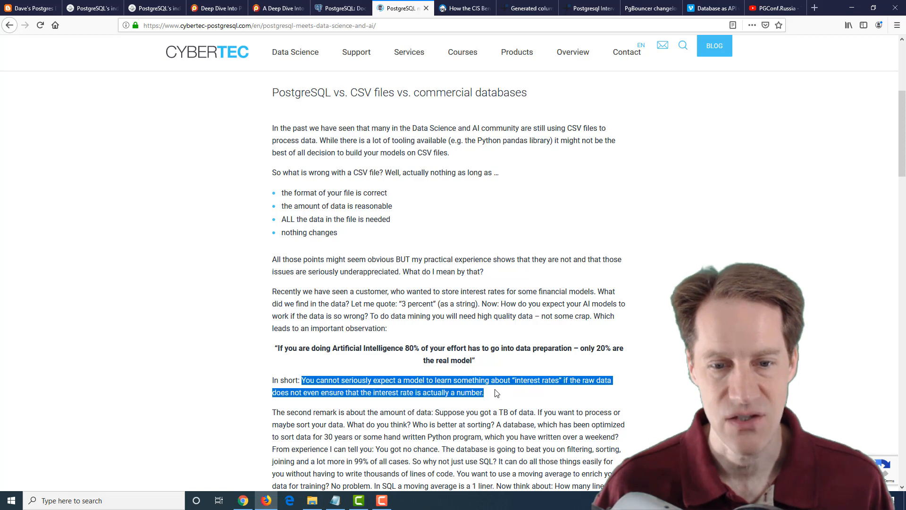
{"action": "left_click", "coordinate": [245, 357]}
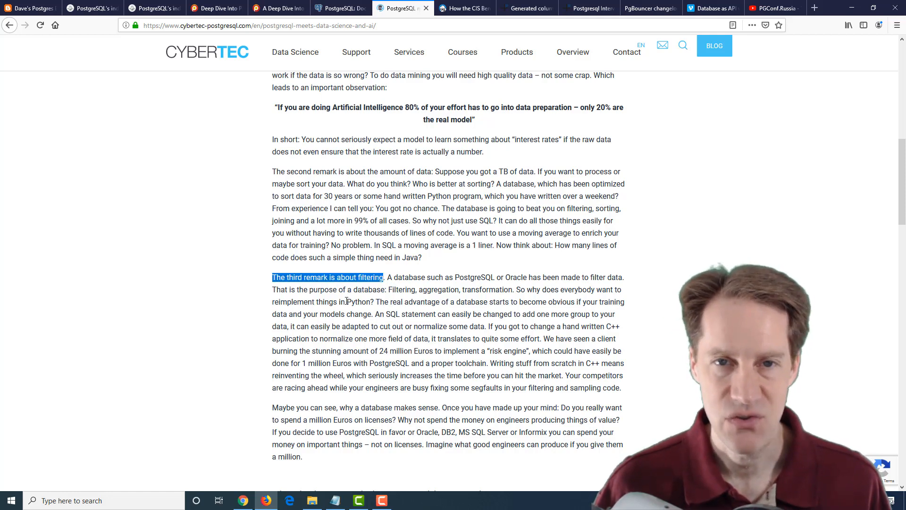
Step: Skim the remaining Cybertec sections to the author bio, then bring up the CIS Benchmark for PostgreSQL 11 post
{"action": "scroll", "scroll_direction": "down", "scroll_amount": 3}
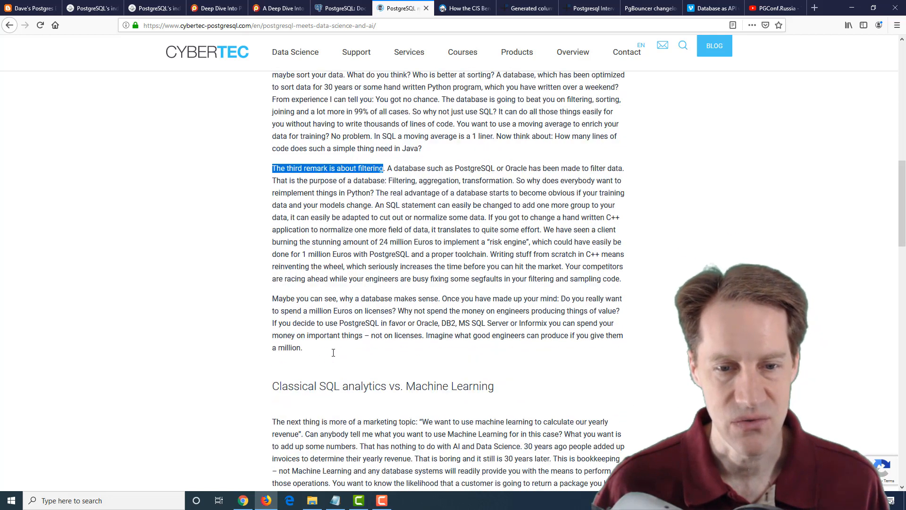
{"action": "scroll", "scroll_direction": "down", "scroll_amount": 3}
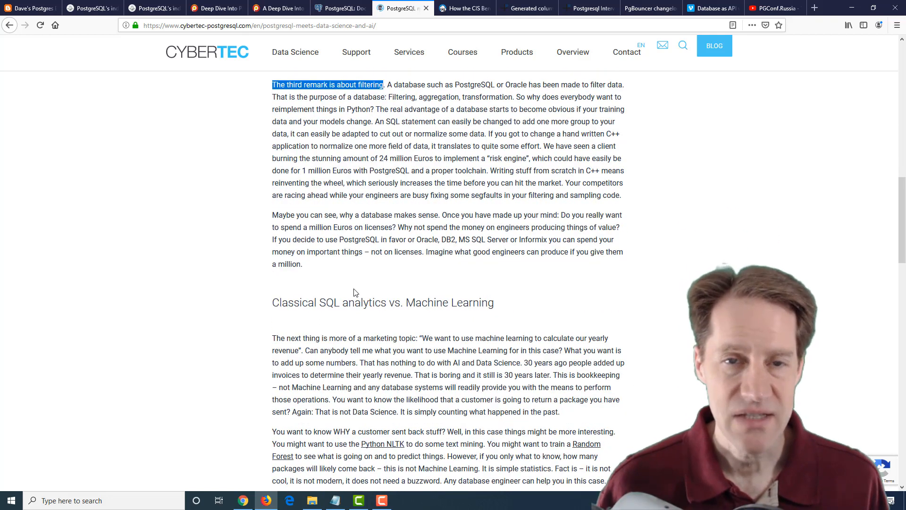
{"action": "scroll", "scroll_direction": "down", "scroll_amount": 3}
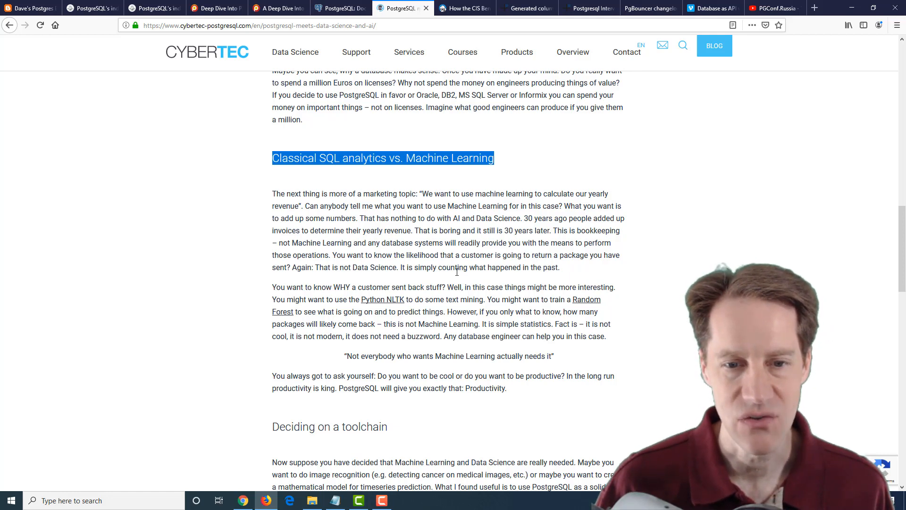
{"action": "scroll", "scroll_direction": "down", "scroll_amount": 3}
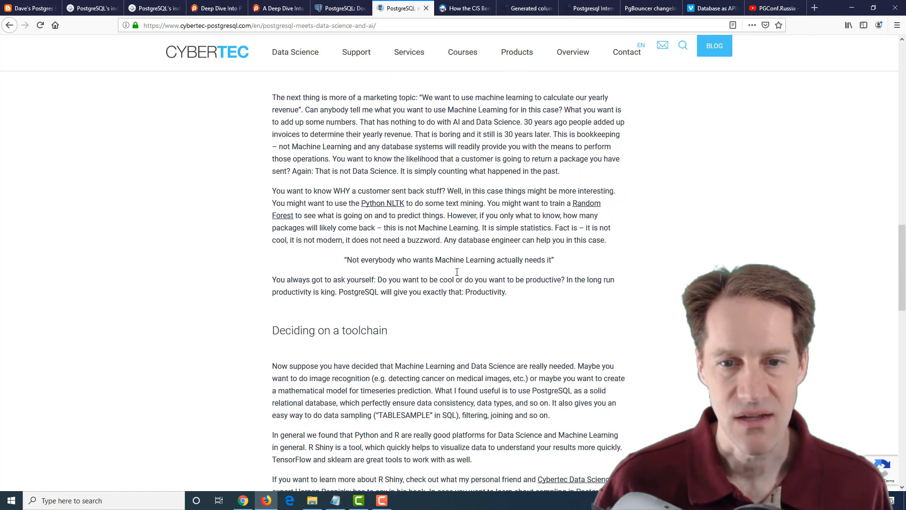
{"action": "scroll", "scroll_direction": "down", "scroll_amount": 3}
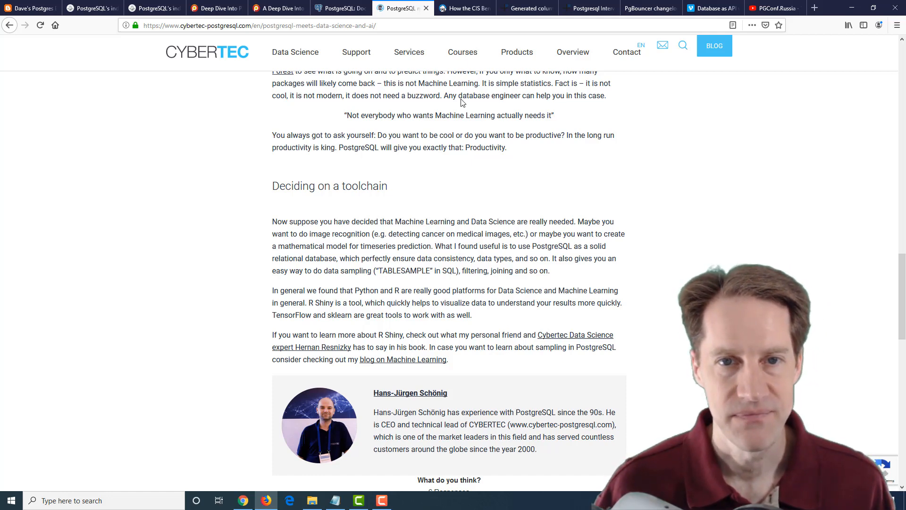
{"action": "left_click", "coordinate": [462, 8]}
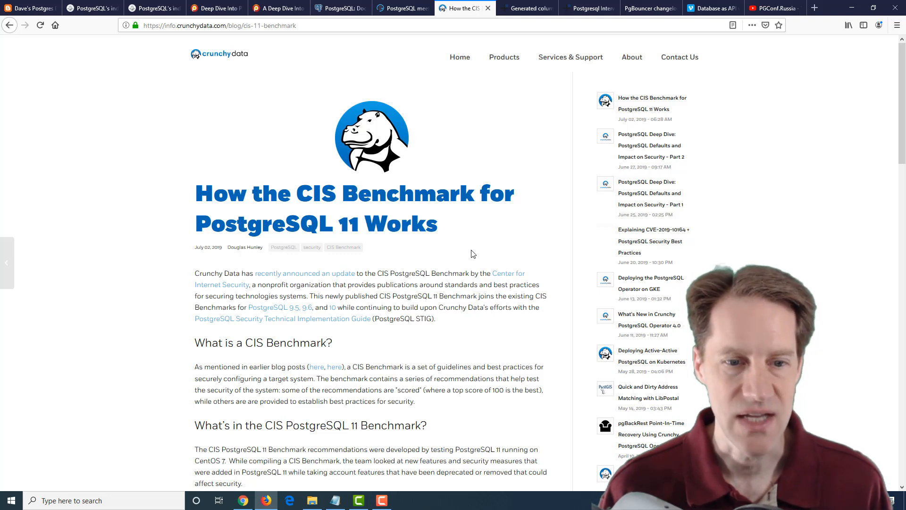
{"action": "scroll", "scroll_direction": "down", "scroll_amount": 3}
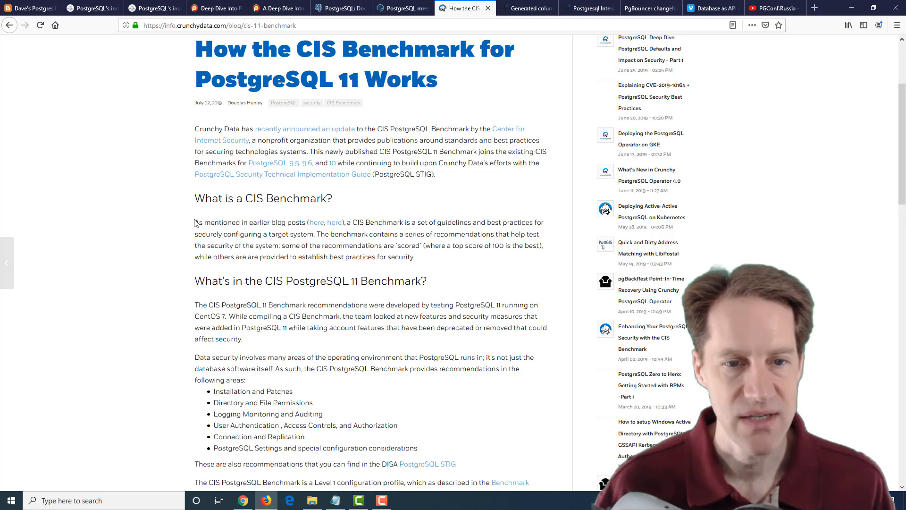
{"action": "scroll", "scroll_direction": "down", "scroll_amount": 3}
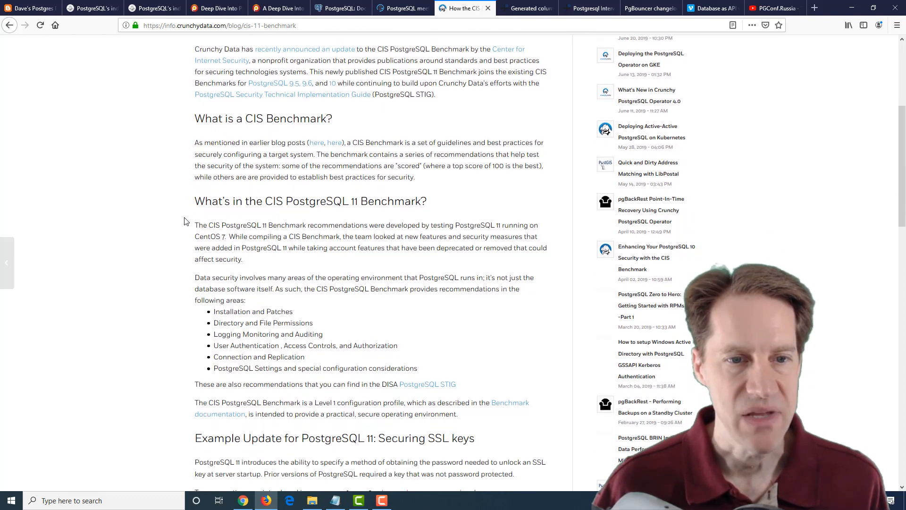
{"action": "scroll", "scroll_direction": "down", "scroll_amount": 3}
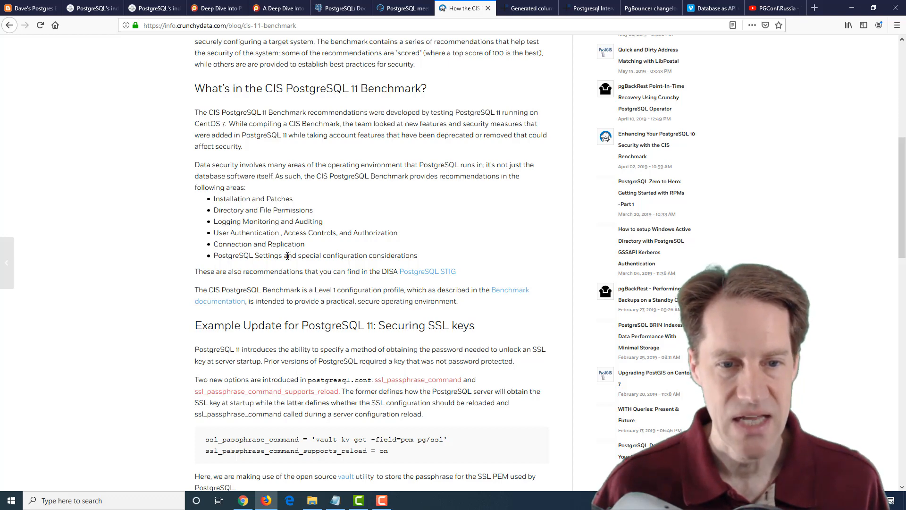
{"action": "mouse_move", "coordinate": [489, 245]}
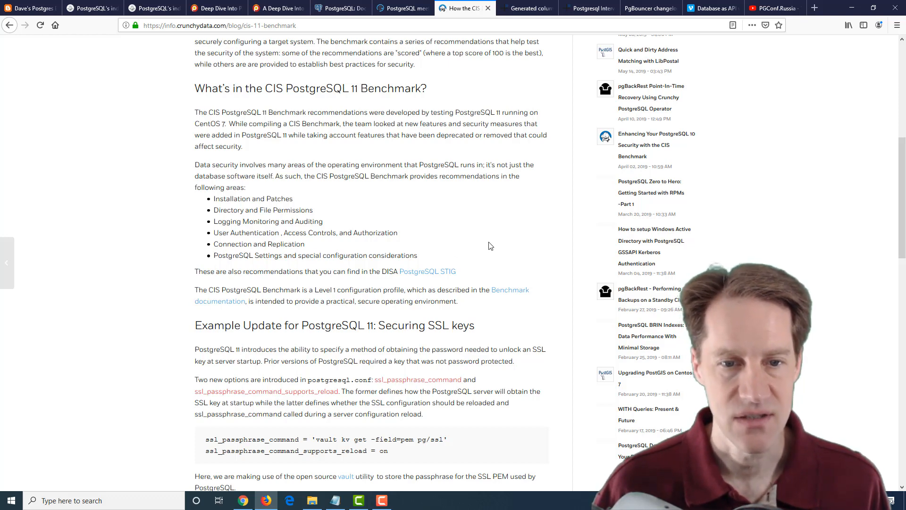
{"action": "scroll", "scroll_direction": "down", "scroll_amount": 3}
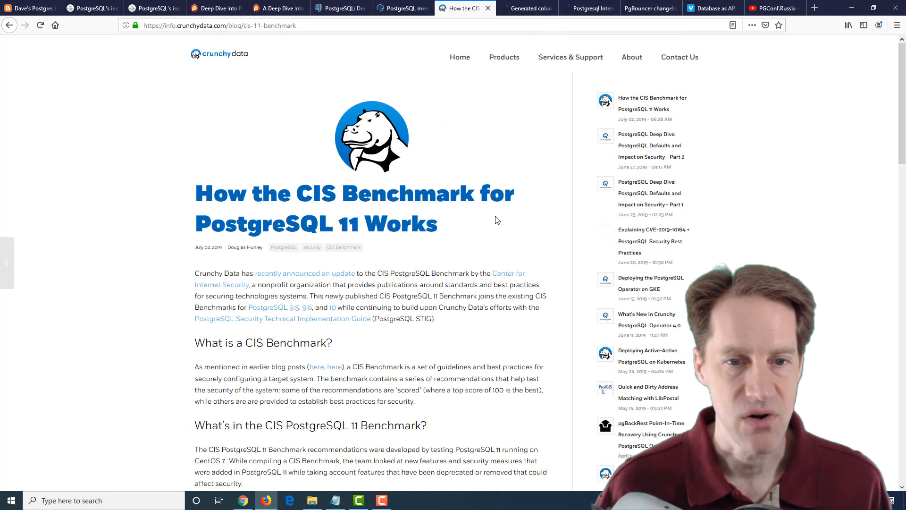
Step: Bring up 2ndQuadrant's Generated columns in PostgreSQL 12 post and highlight the delivery_address column name
{"action": "left_click", "coordinate": [525, 7]}
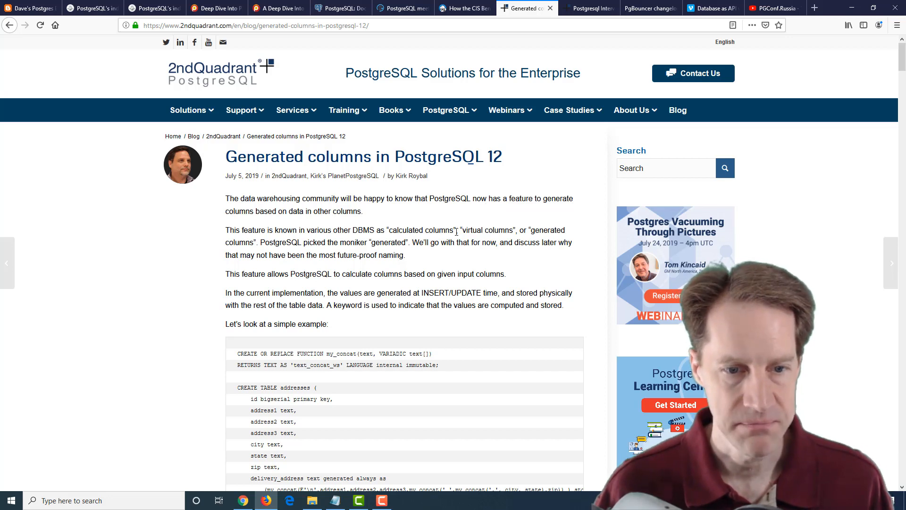
{"action": "scroll", "scroll_direction": "down", "scroll_amount": 3}
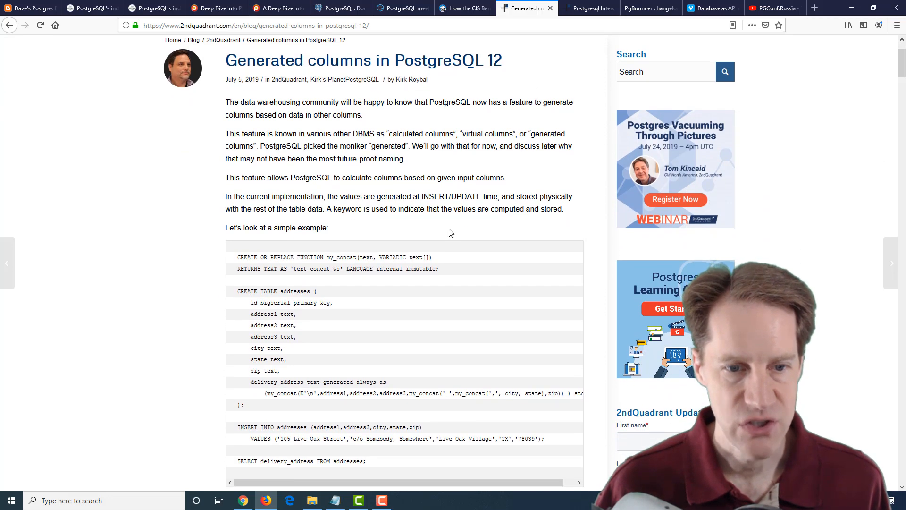
{"action": "scroll", "scroll_direction": "down", "scroll_amount": 3}
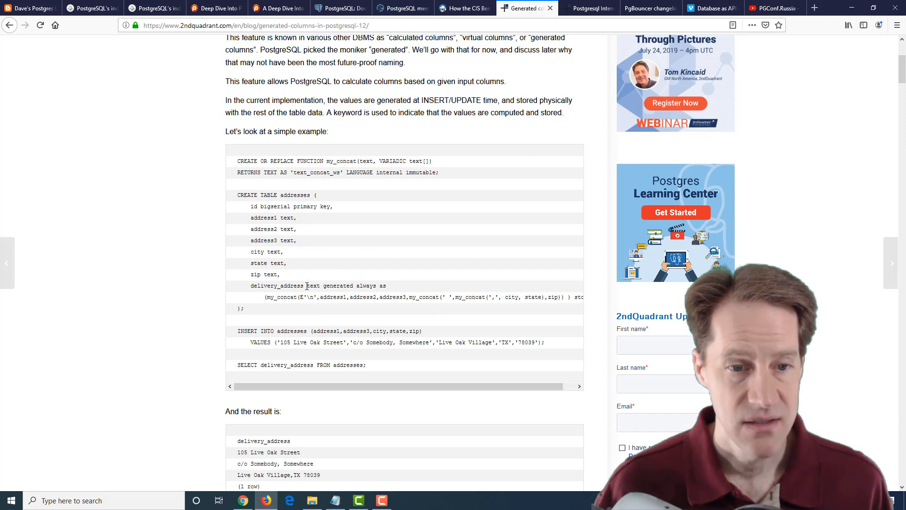
{"action": "double_click", "coordinate": [277, 285]}
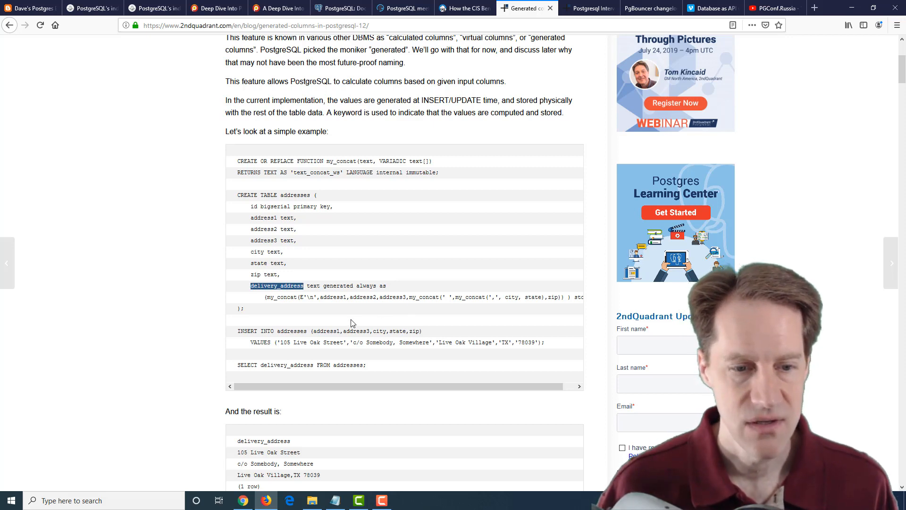
Step: Highlight the three-line delivery address result and the words 'locale dependent', reaching the media_calendar example
{"action": "scroll", "scroll_direction": "down", "scroll_amount": 3}
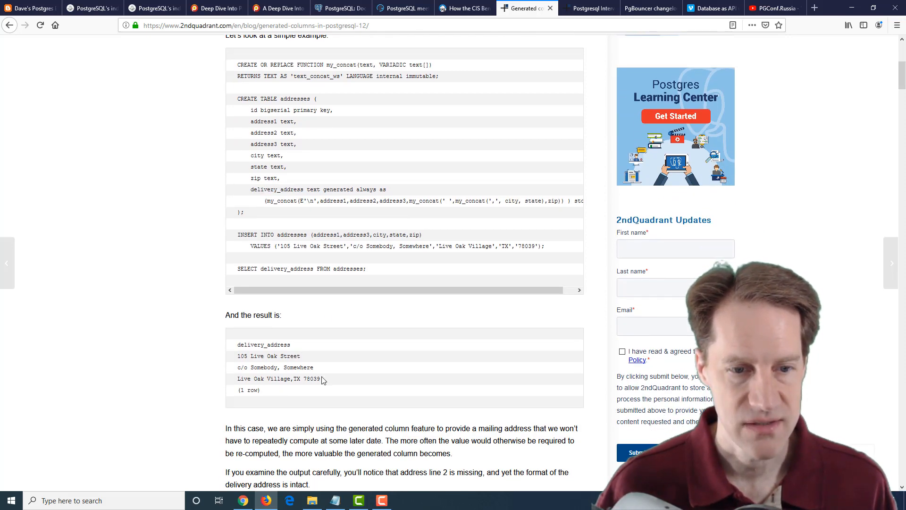
{"action": "left_click_drag", "start_coordinate": [236, 355], "coordinate": [322, 378]}
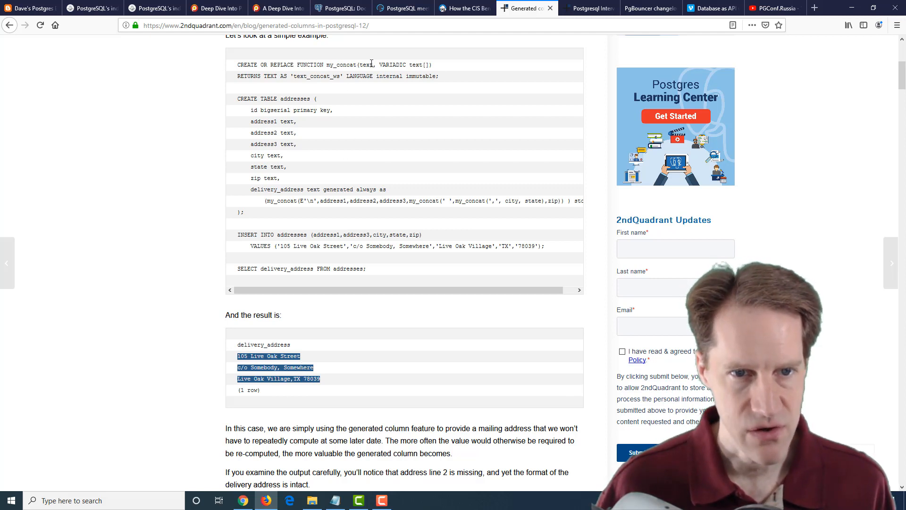
{"action": "scroll", "scroll_direction": "down", "scroll_amount": 3}
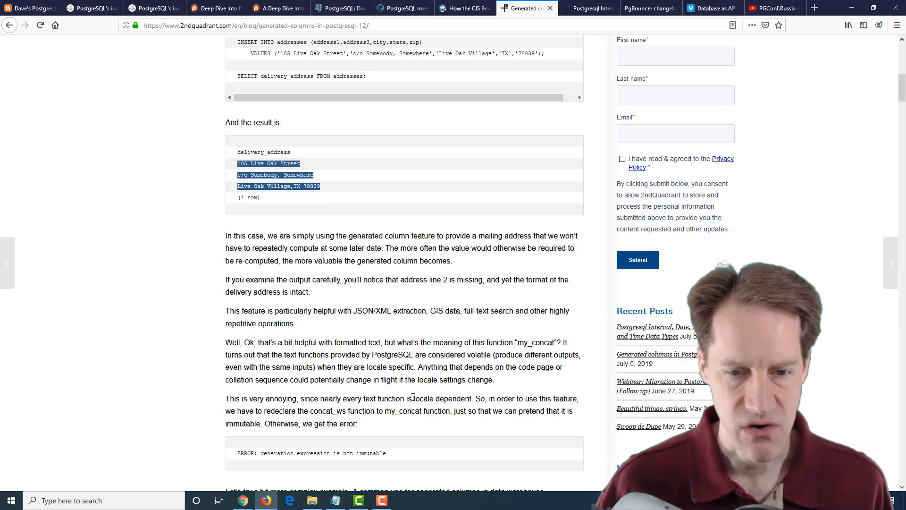
{"action": "double_click", "coordinate": [443, 398]}
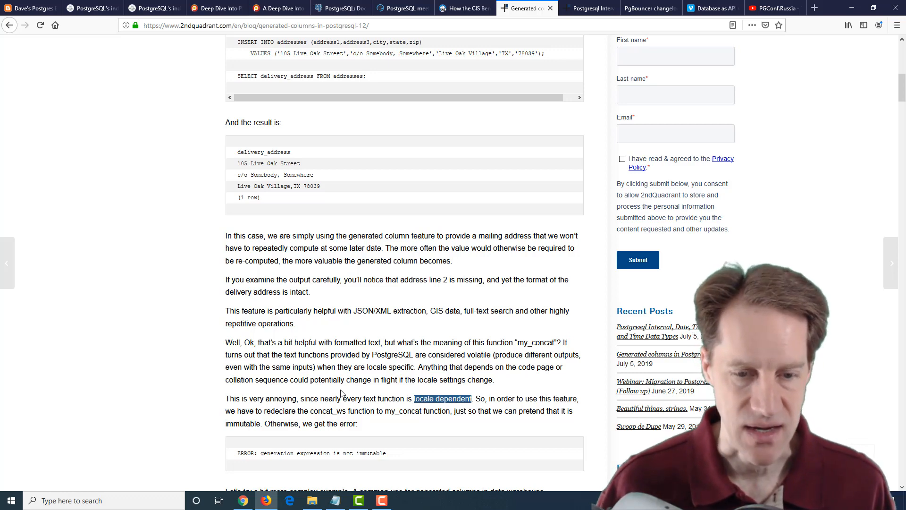
{"action": "scroll", "scroll_direction": "down", "scroll_amount": 3}
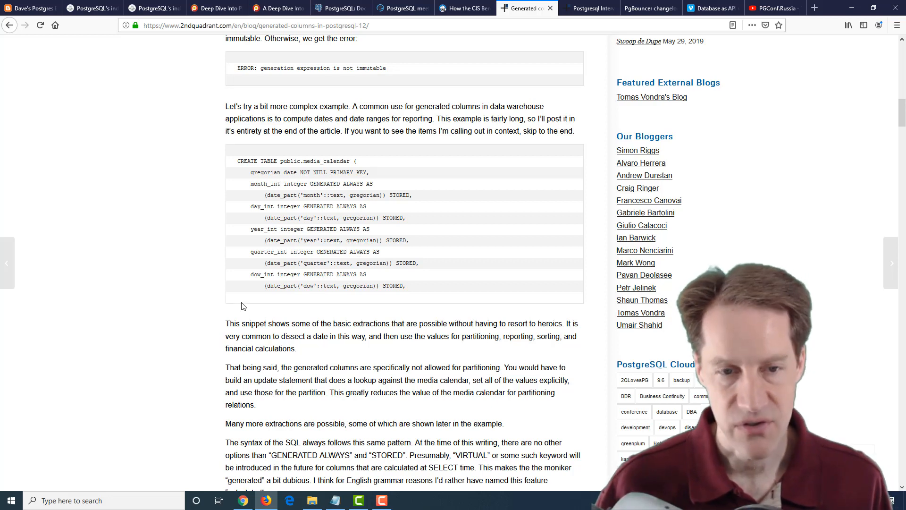
Step: Read down past the index example into the CREATE FUNCTION listings, reaching previous_business_day
{"action": "scroll", "scroll_direction": "down", "scroll_amount": 3}
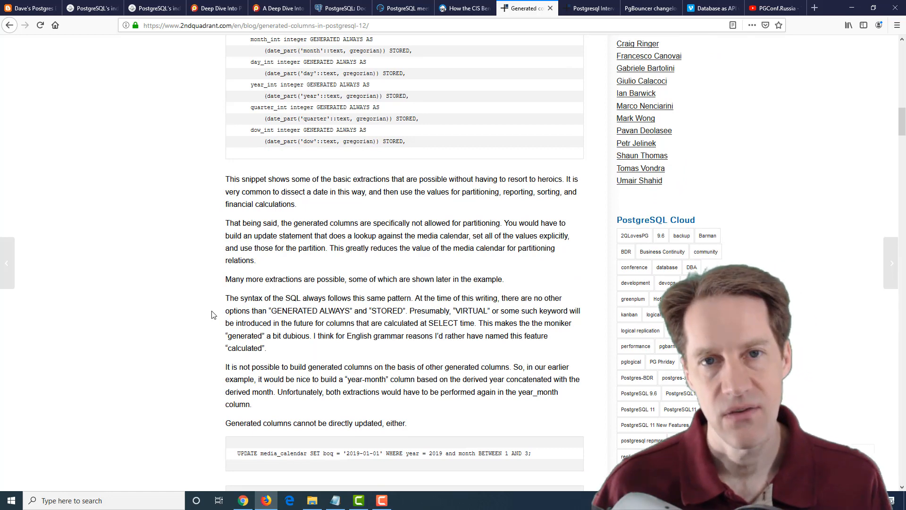
{"action": "scroll", "scroll_direction": "down", "scroll_amount": 3}
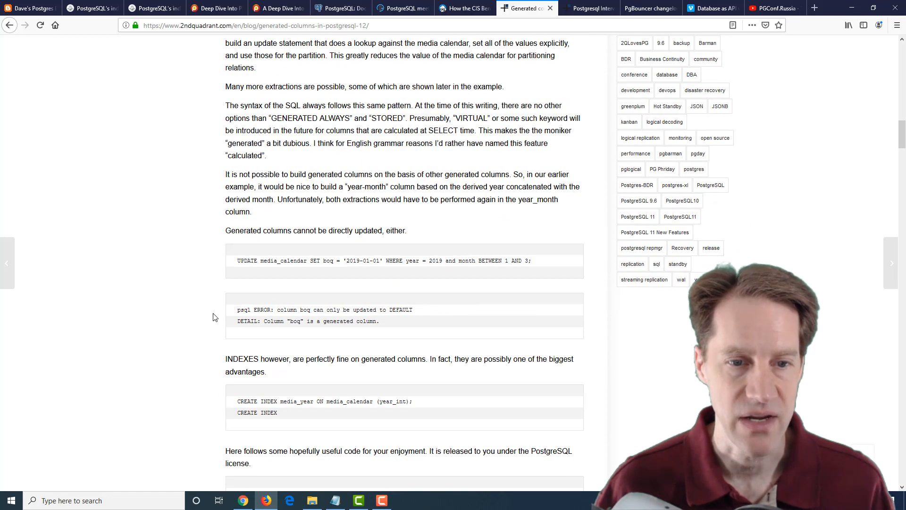
{"action": "scroll", "scroll_direction": "down", "scroll_amount": 3}
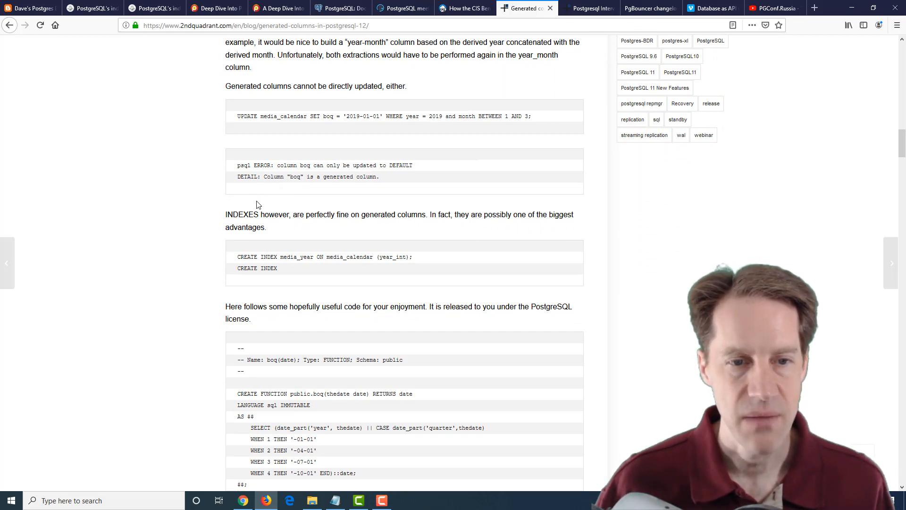
{"action": "scroll", "scroll_direction": "down", "scroll_amount": 3}
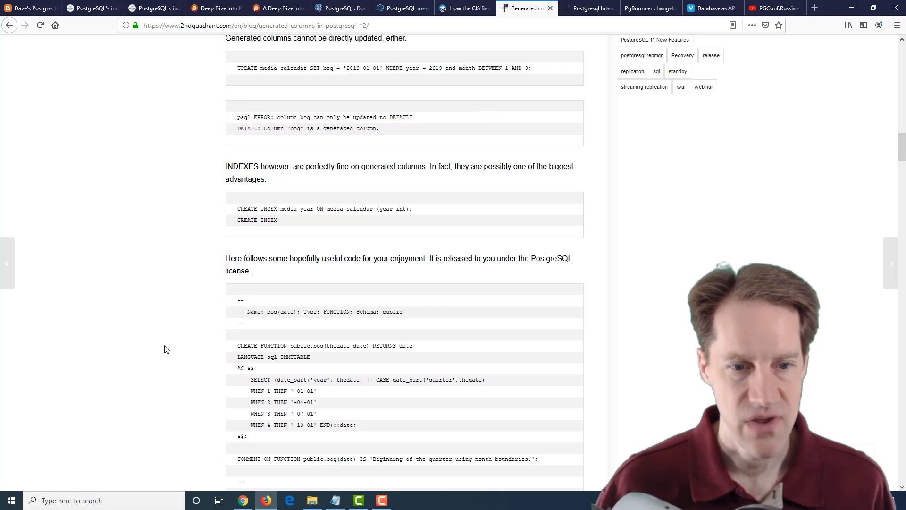
{"action": "scroll", "scroll_direction": "down", "scroll_amount": 3}
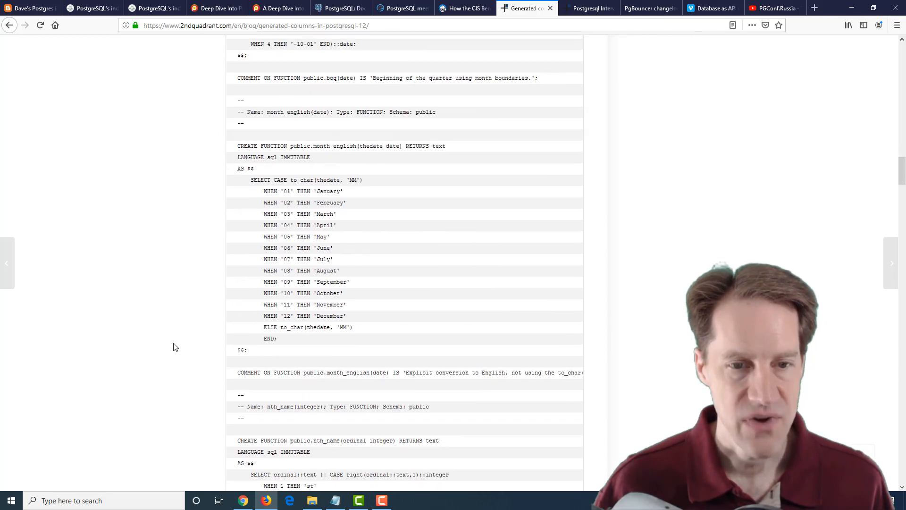
{"action": "scroll", "scroll_direction": "down", "scroll_amount": 3}
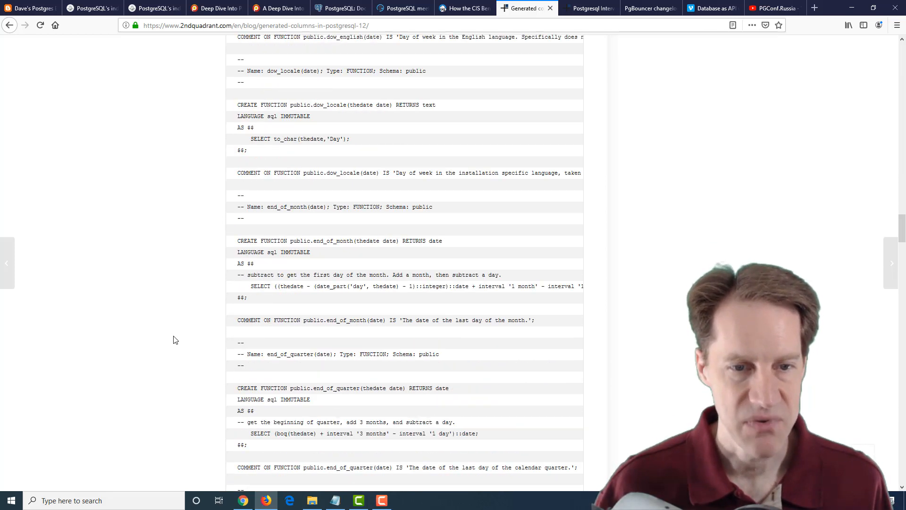
{"action": "scroll", "scroll_direction": "down", "scroll_amount": 3}
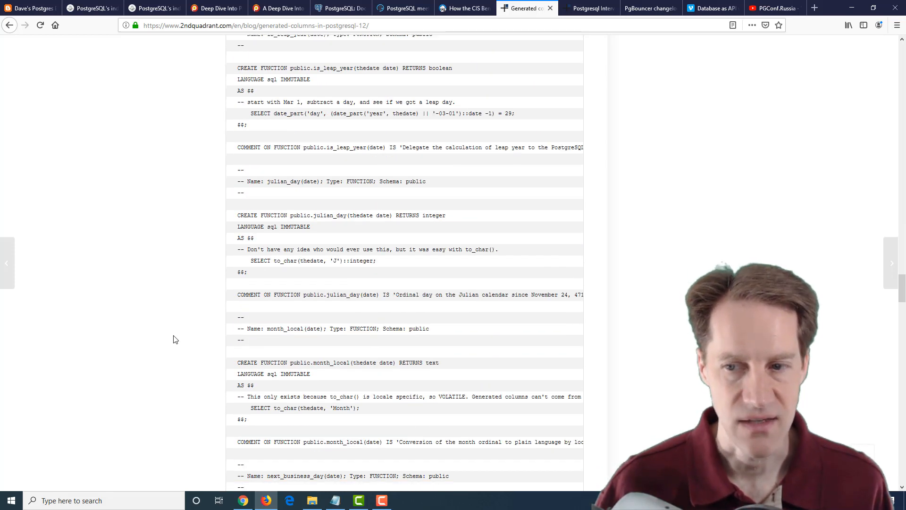
{"action": "scroll", "scroll_direction": "down", "scroll_amount": 3}
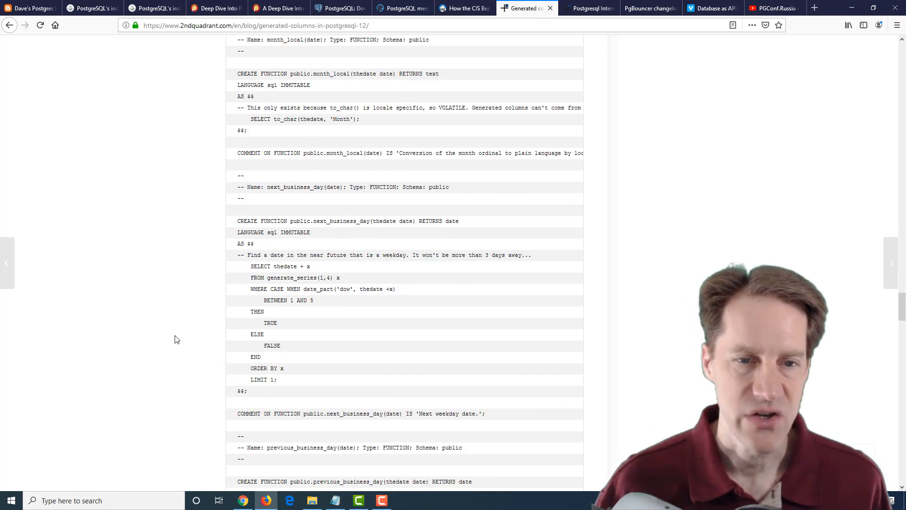
{"action": "scroll", "scroll_direction": "down", "scroll_amount": 3}
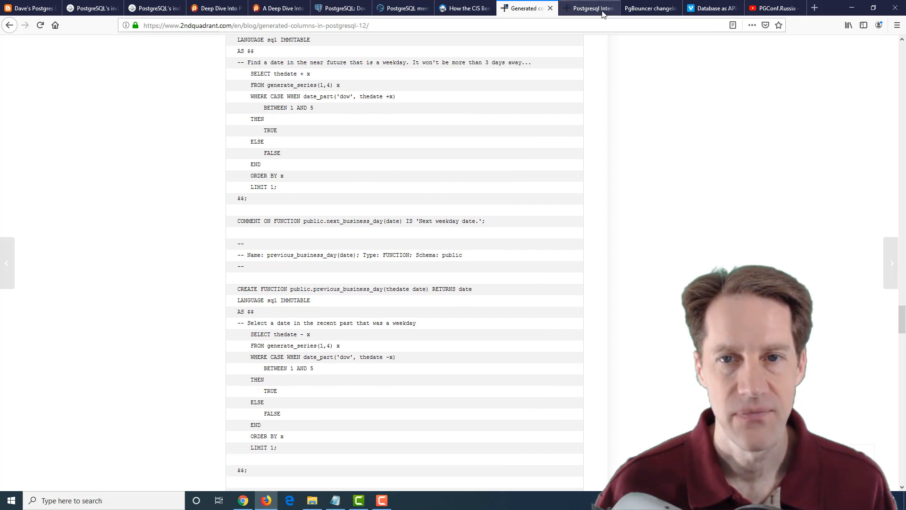
Step: Bring up the Postgresql Interval, Date, Timestamp and Time Data Types post and skim its opening sections
{"action": "left_click", "coordinate": [588, 8]}
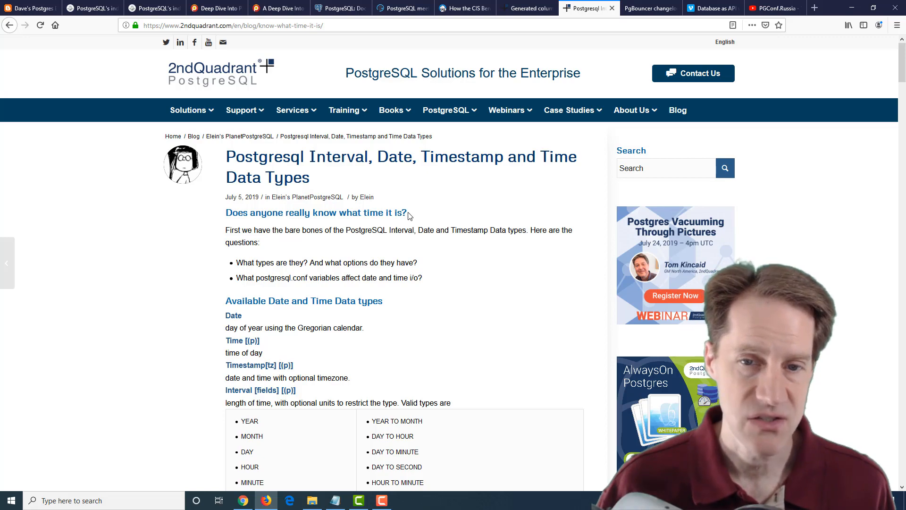
{"action": "scroll", "scroll_direction": "down", "scroll_amount": 3}
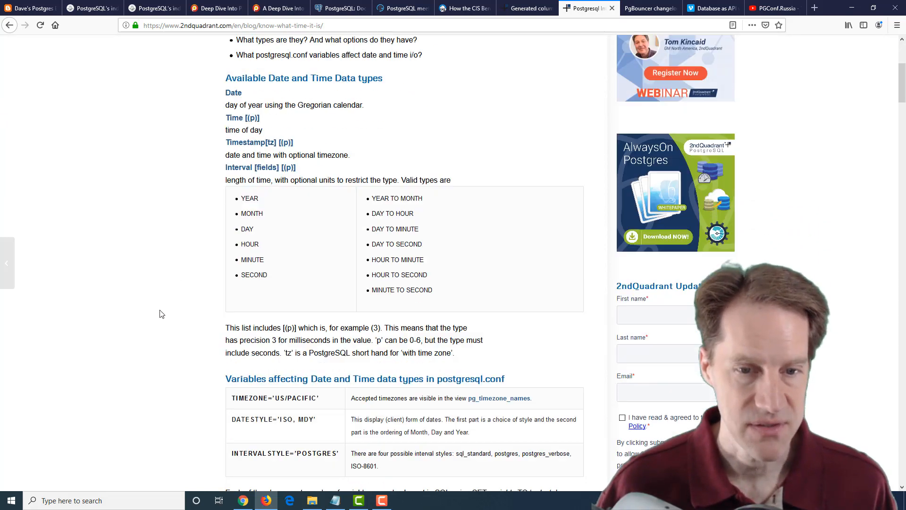
{"action": "scroll", "scroll_direction": "down", "scroll_amount": 3}
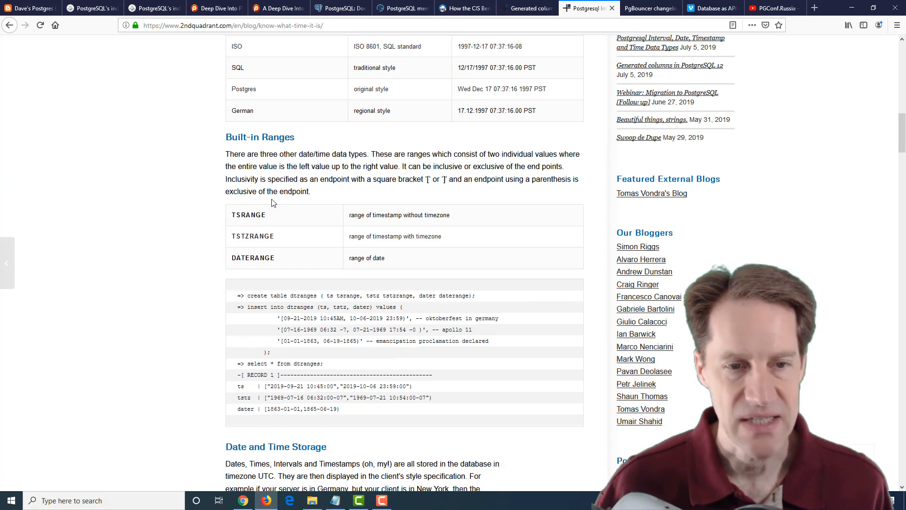
{"action": "scroll", "scroll_direction": "up", "scroll_amount": 3}
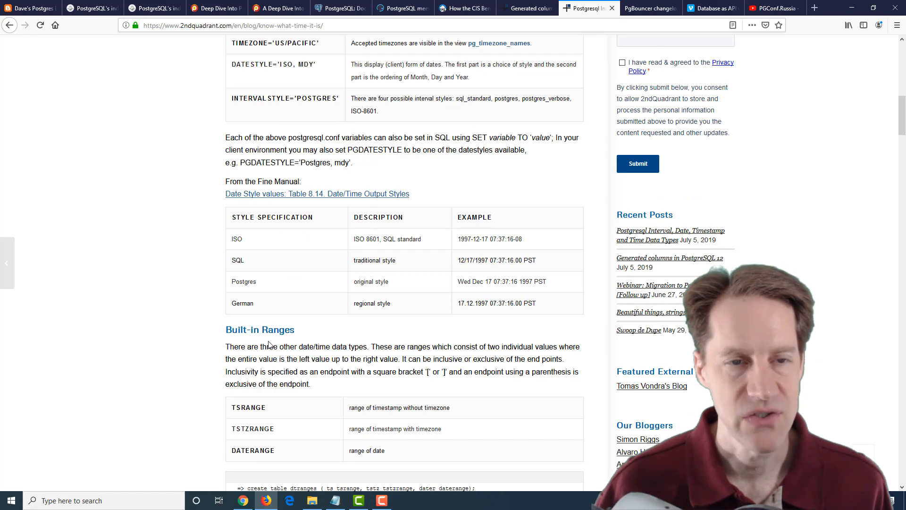
{"action": "scroll", "scroll_direction": "up", "scroll_amount": 3}
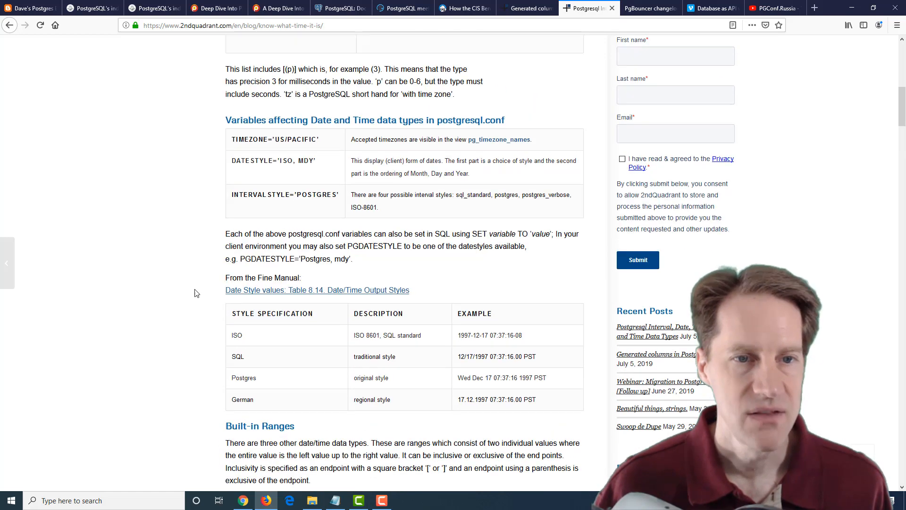
Step: Read down to the Date/Time Functions and Operators table
{"action": "scroll", "scroll_direction": "down", "scroll_amount": 3}
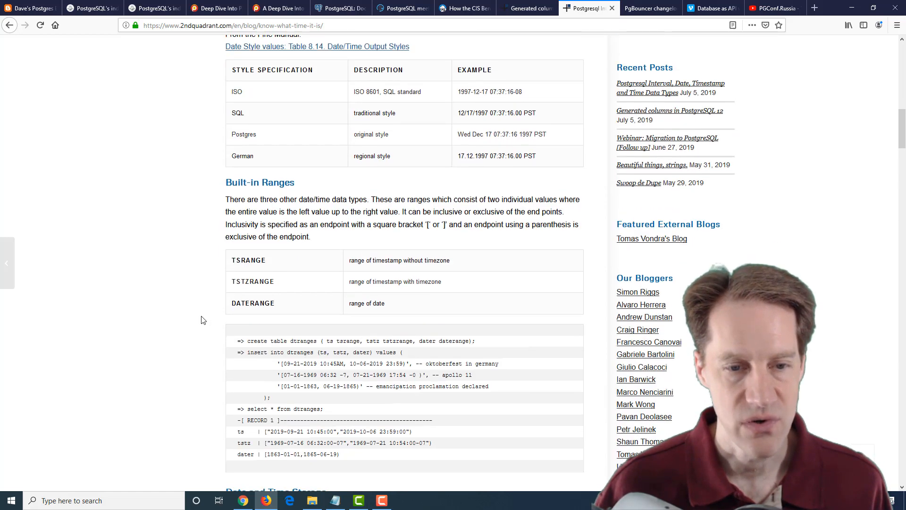
{"action": "scroll", "scroll_direction": "down", "scroll_amount": 3}
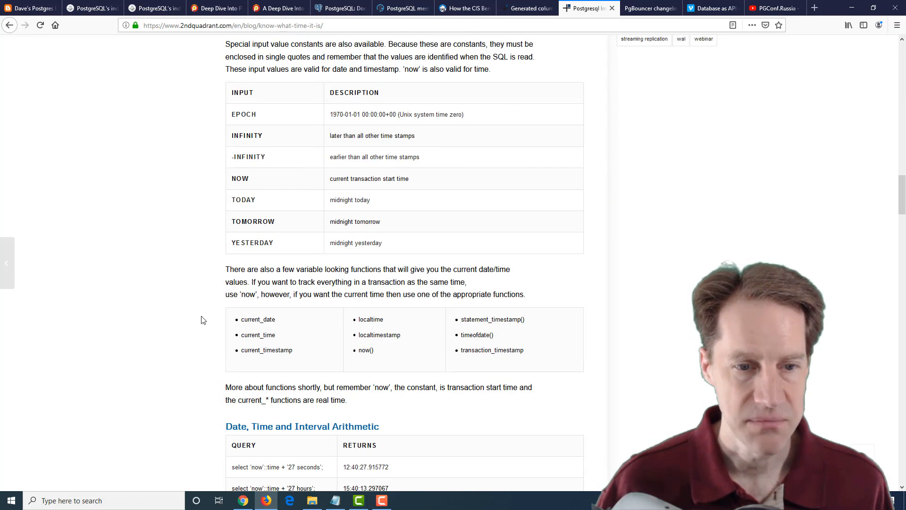
{"action": "scroll", "scroll_direction": "down", "scroll_amount": 3}
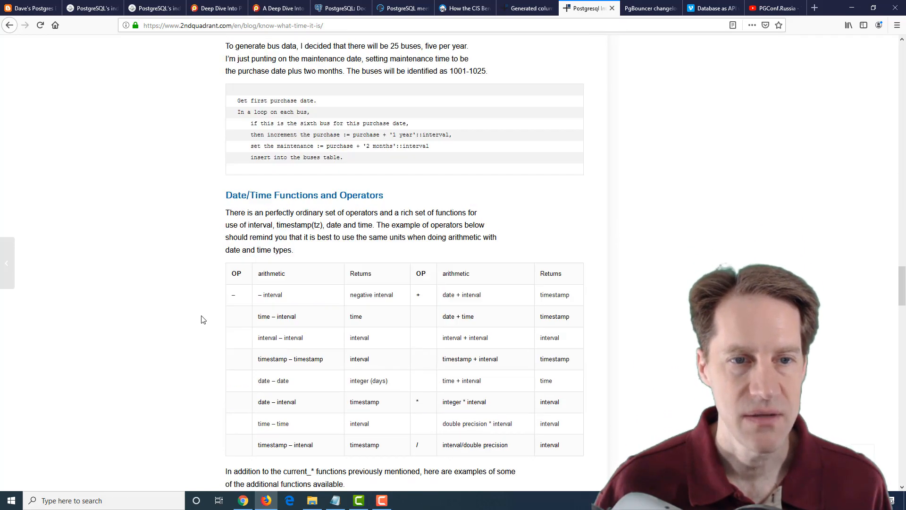
{"action": "scroll", "scroll_direction": "down", "scroll_amount": 3}
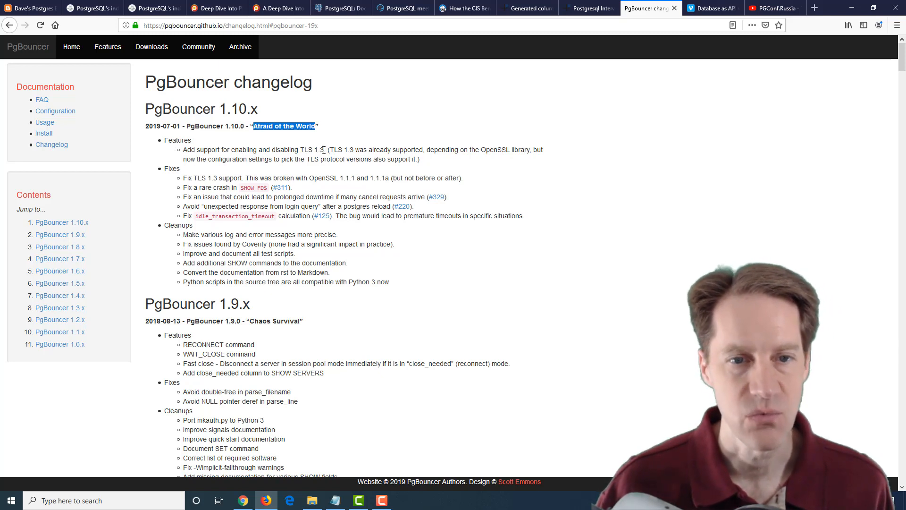
{"action": "mouse_move", "coordinate": [183, 191]}
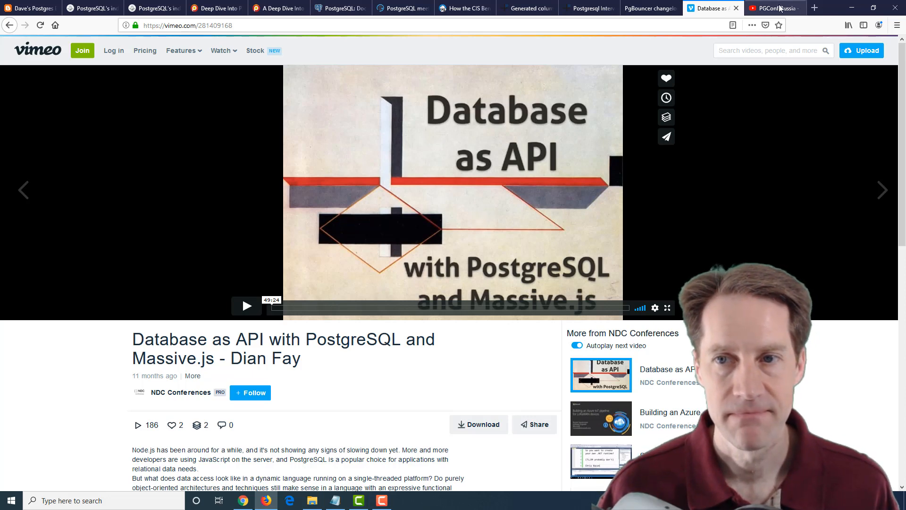
Step: Bring up the PGConf.Russia YouTube channel's Videos list and browse its 2019 conference talks
{"action": "left_click", "coordinate": [775, 8]}
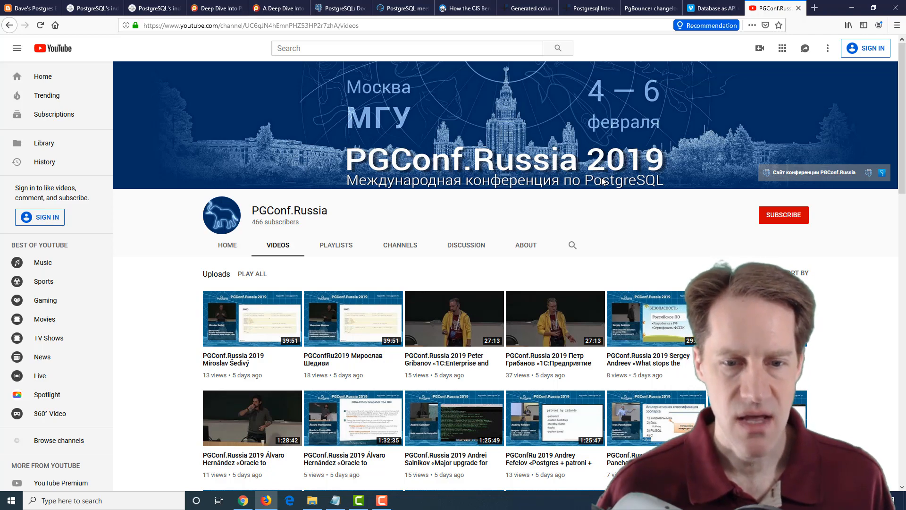
{"action": "scroll", "scroll_direction": "down", "scroll_amount": 3}
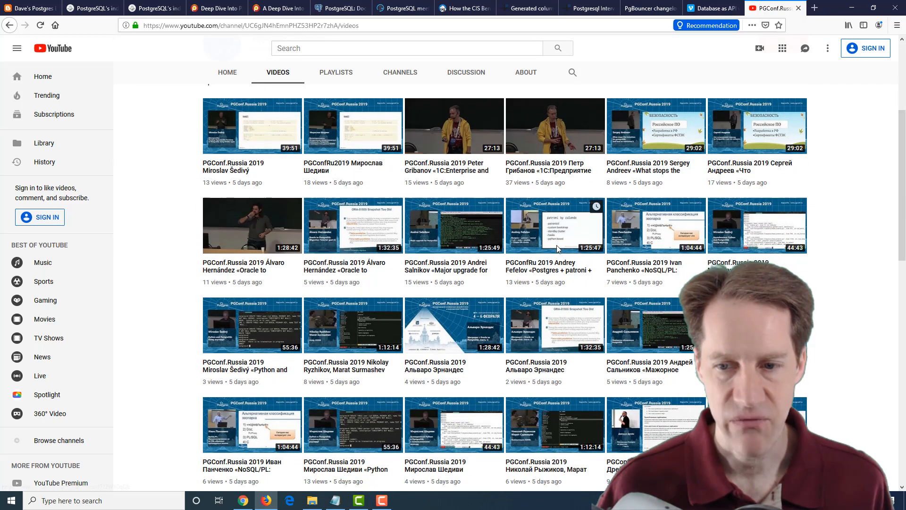
{"action": "scroll", "scroll_direction": "up", "scroll_amount": 3}
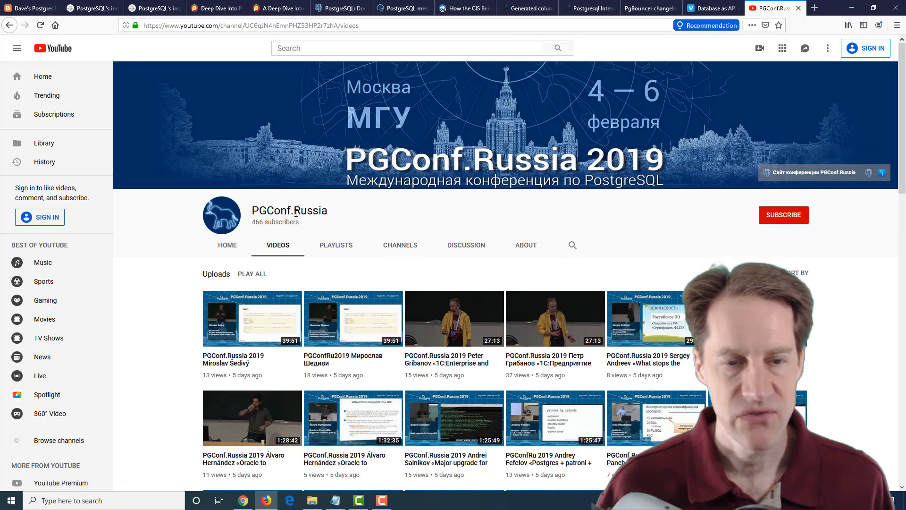
{"action": "scroll", "scroll_direction": "down", "scroll_amount": 3}
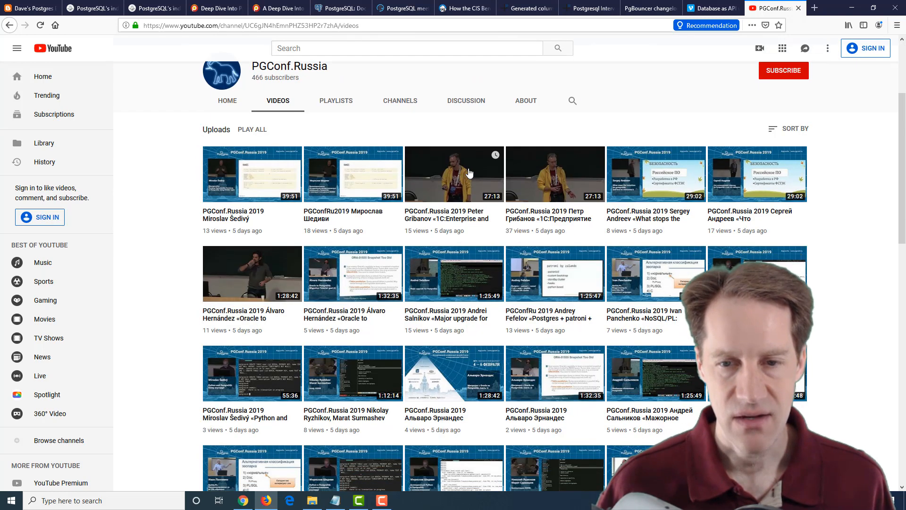
{"action": "mouse_move", "coordinate": [572, 219]}
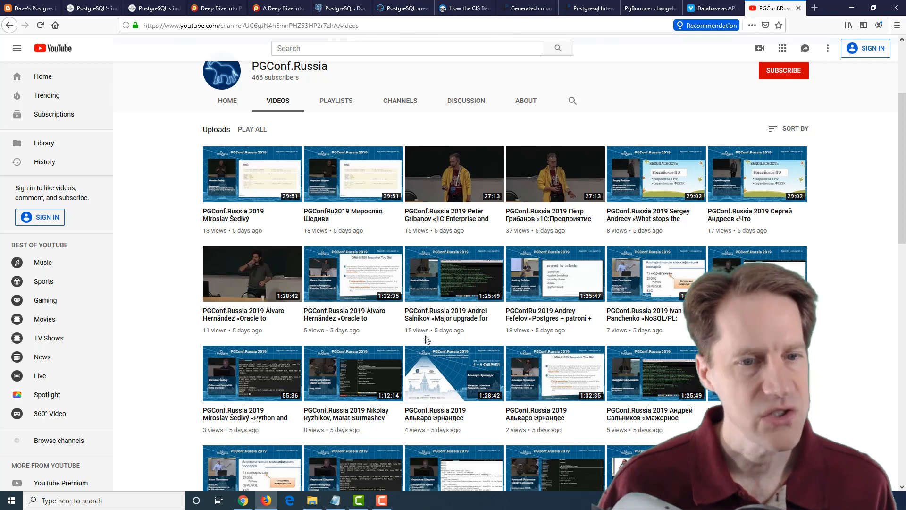
{"action": "mouse_move", "coordinate": [366, 273]}
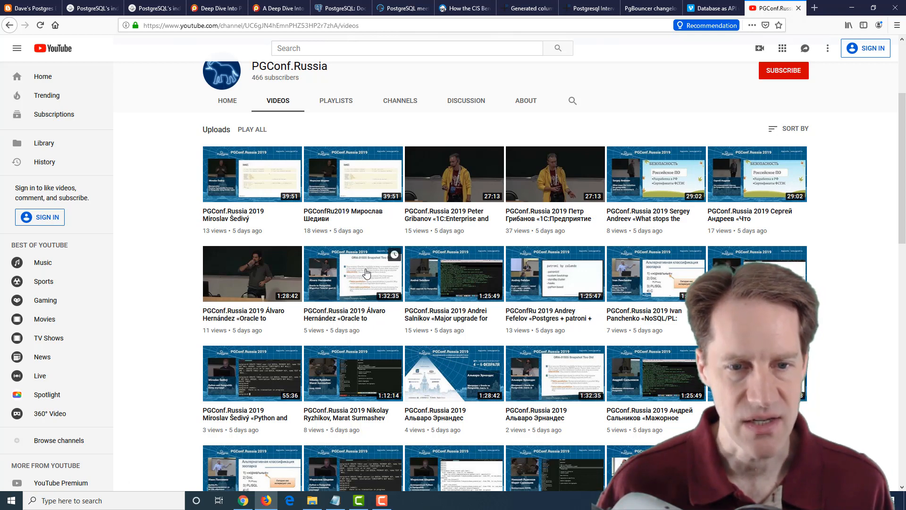
{"action": "mouse_move", "coordinate": [353, 287]}
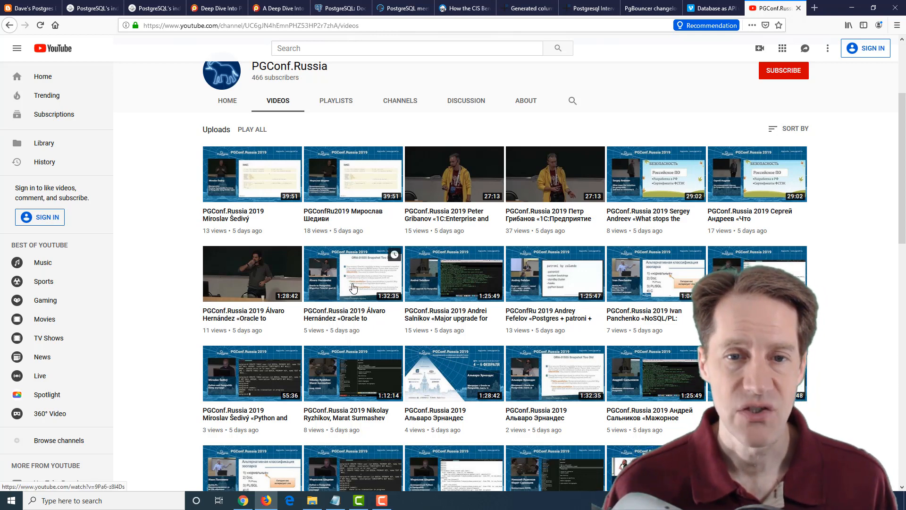